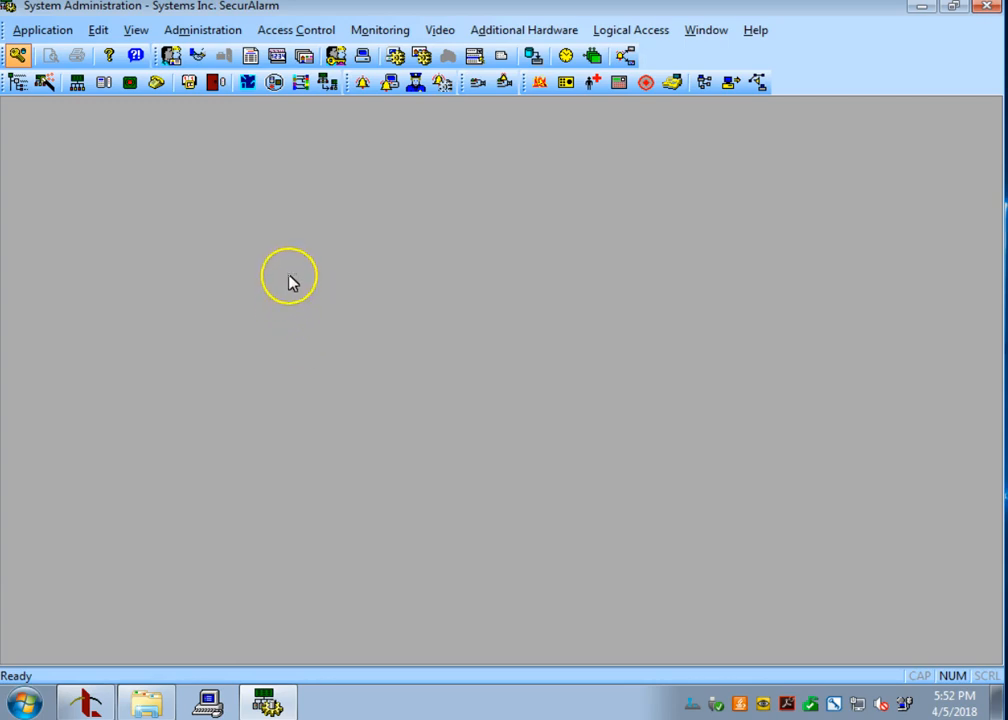
pyautogui.moveTo(194, 128)
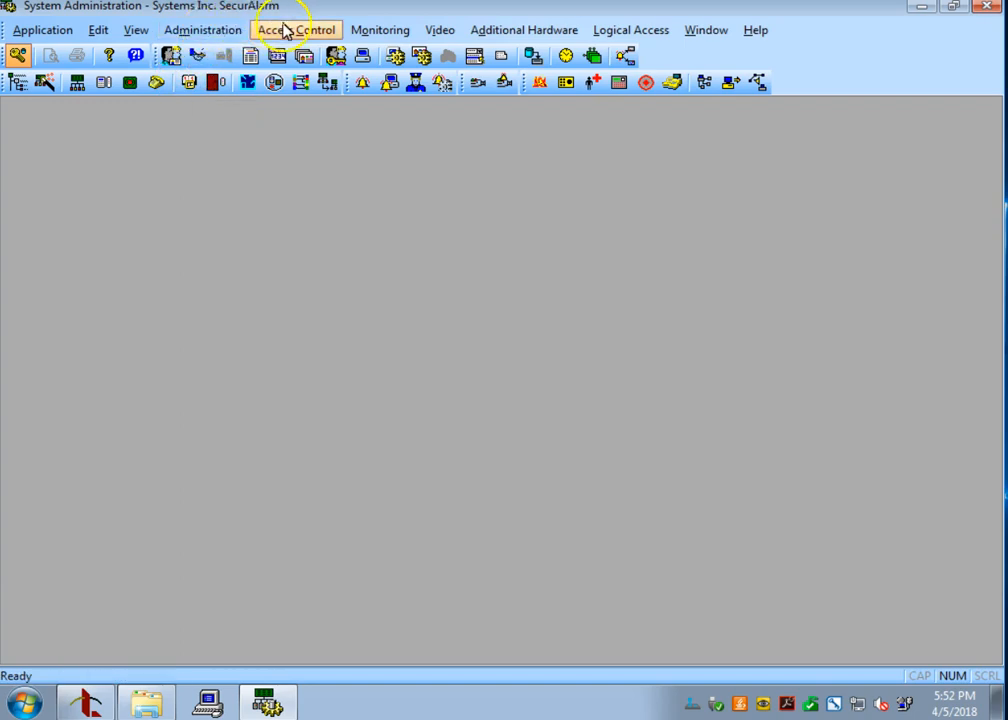
# Open the Access Control menu to reveal the Timezones... entry.
pyautogui.click(295, 29)
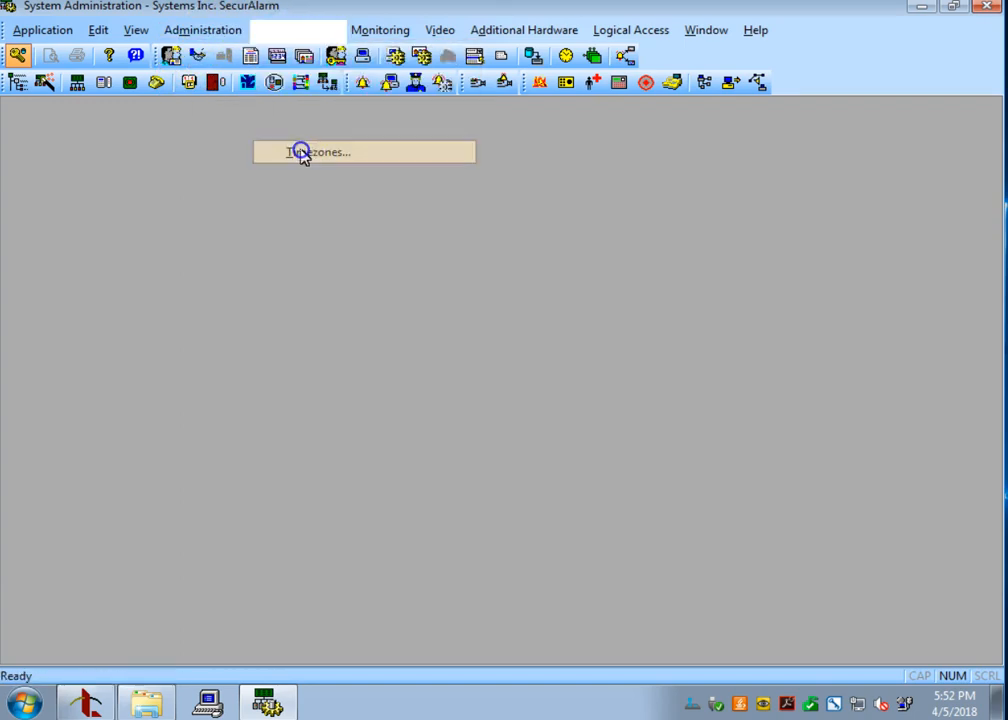
# Open Holidays / Timezones and show the Timezones list: Always, Never, Normal Working Hours.
pyautogui.click(364, 151)
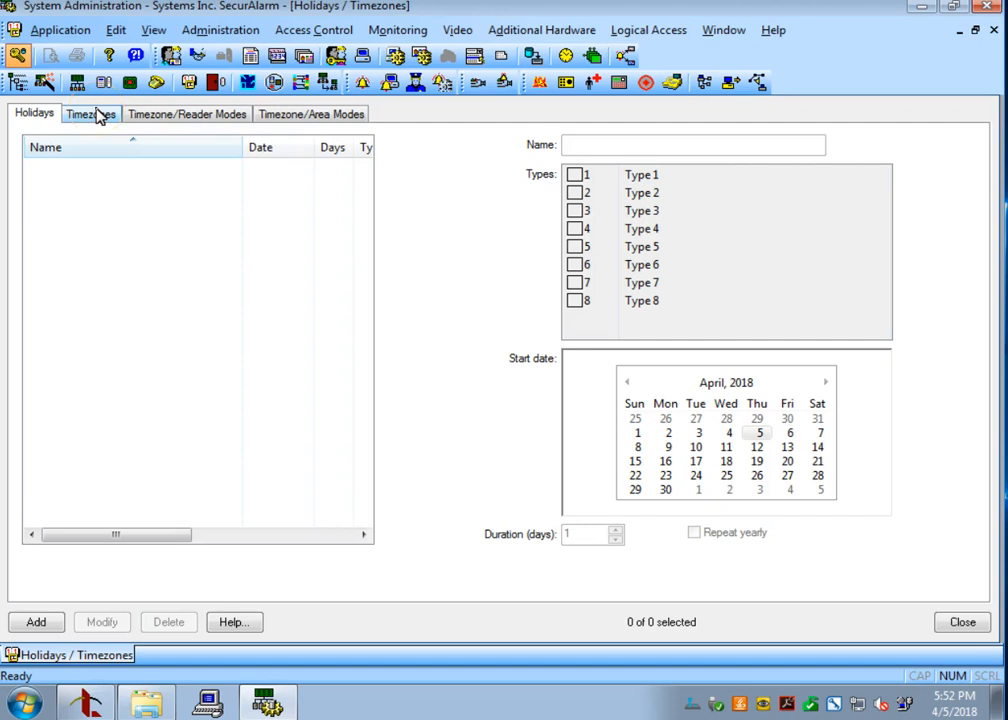
pyautogui.click(90, 113)
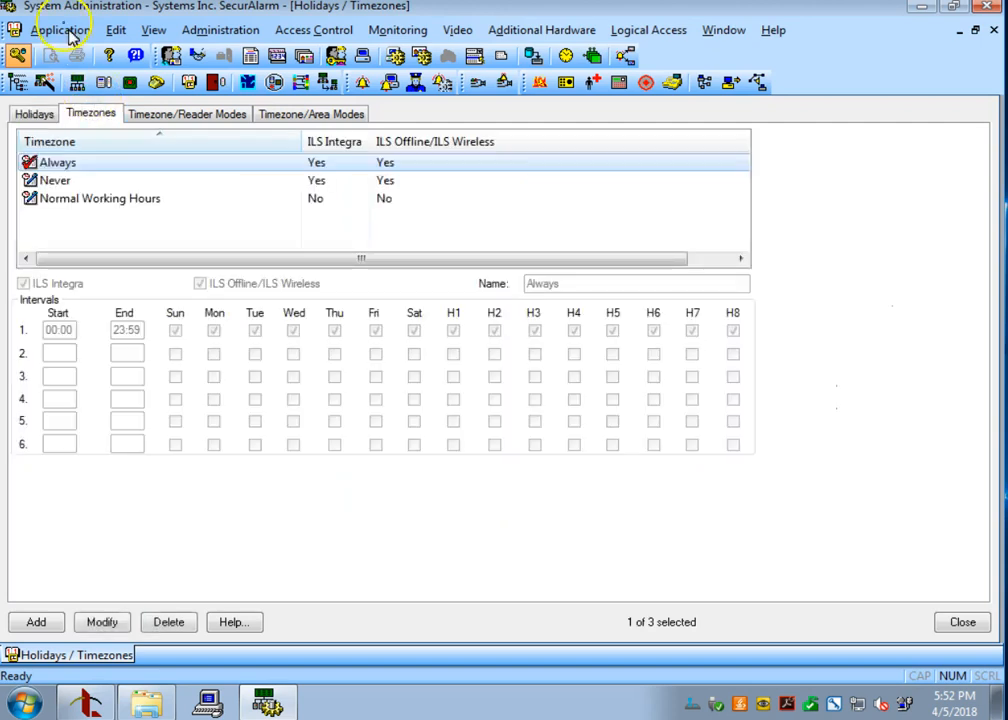
pyautogui.moveTo(120, 238)
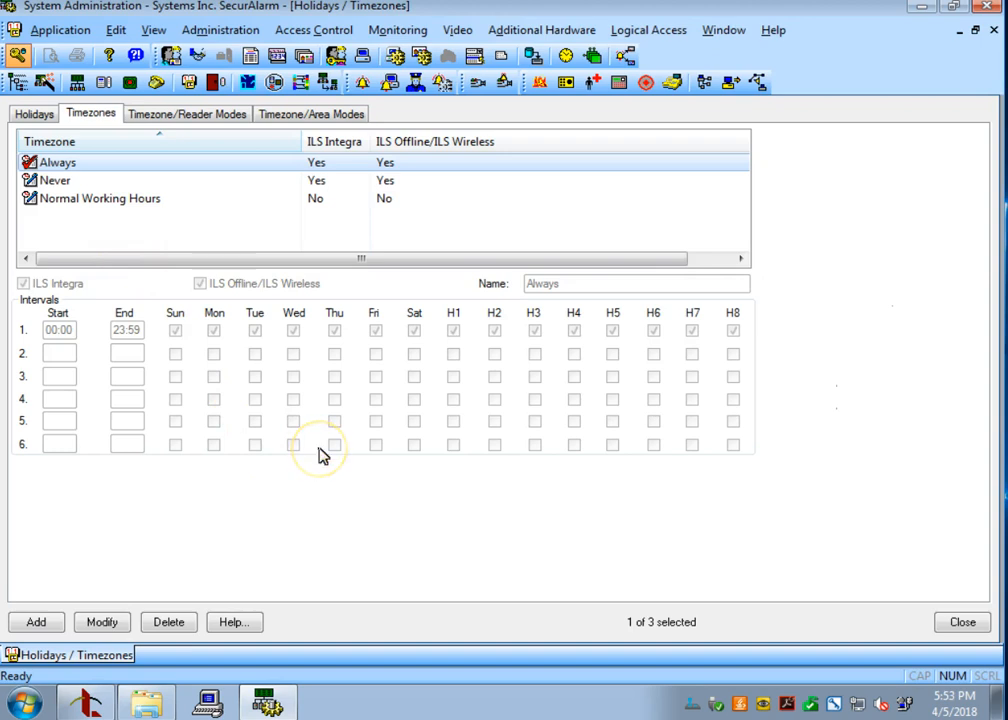
pyautogui.moveTo(300, 508)
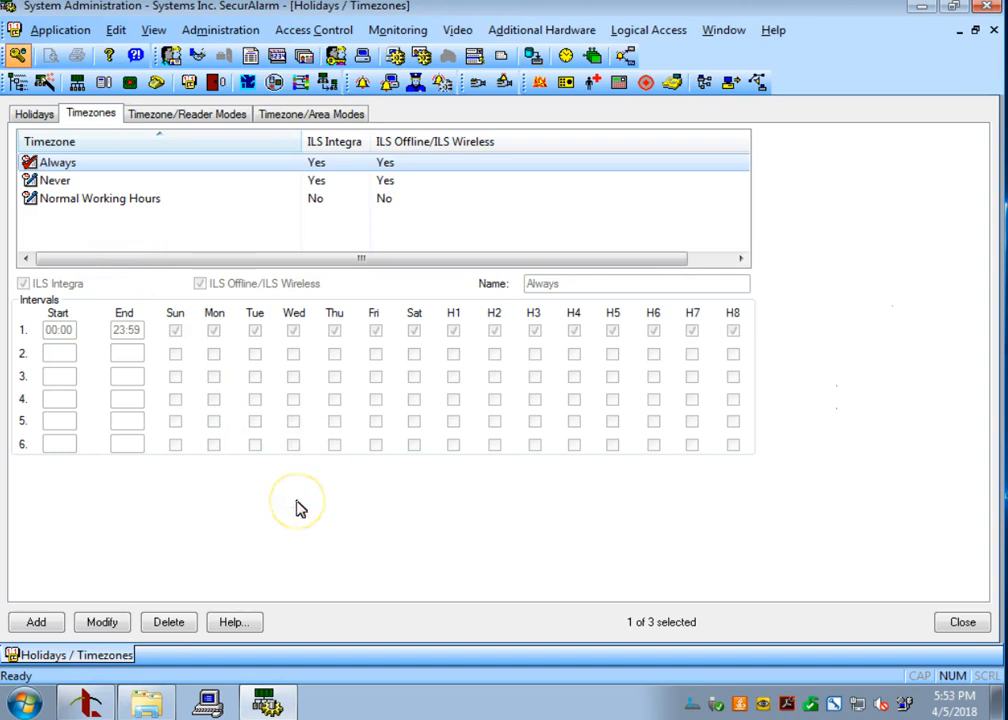
pyautogui.moveTo(303, 520)
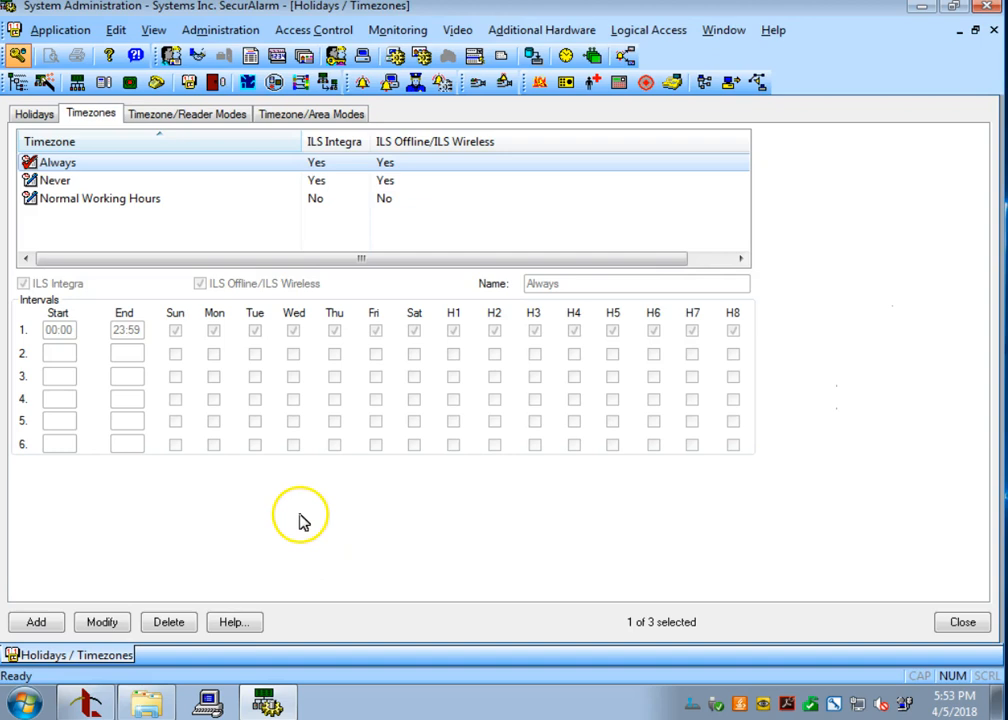
pyautogui.moveTo(163, 569)
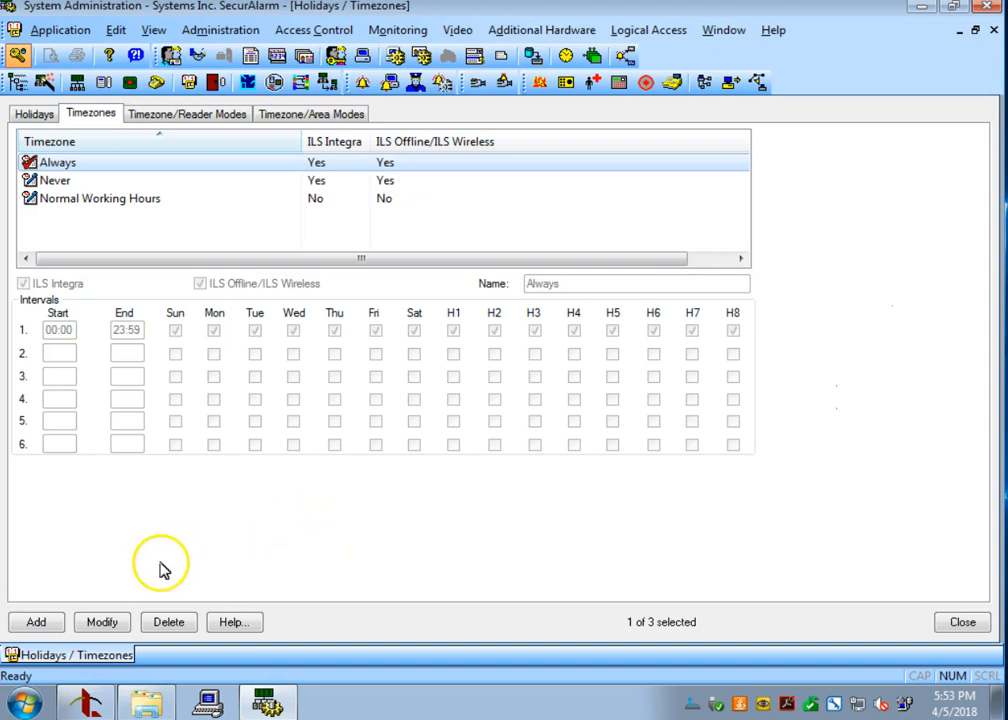
pyautogui.moveTo(37, 621)
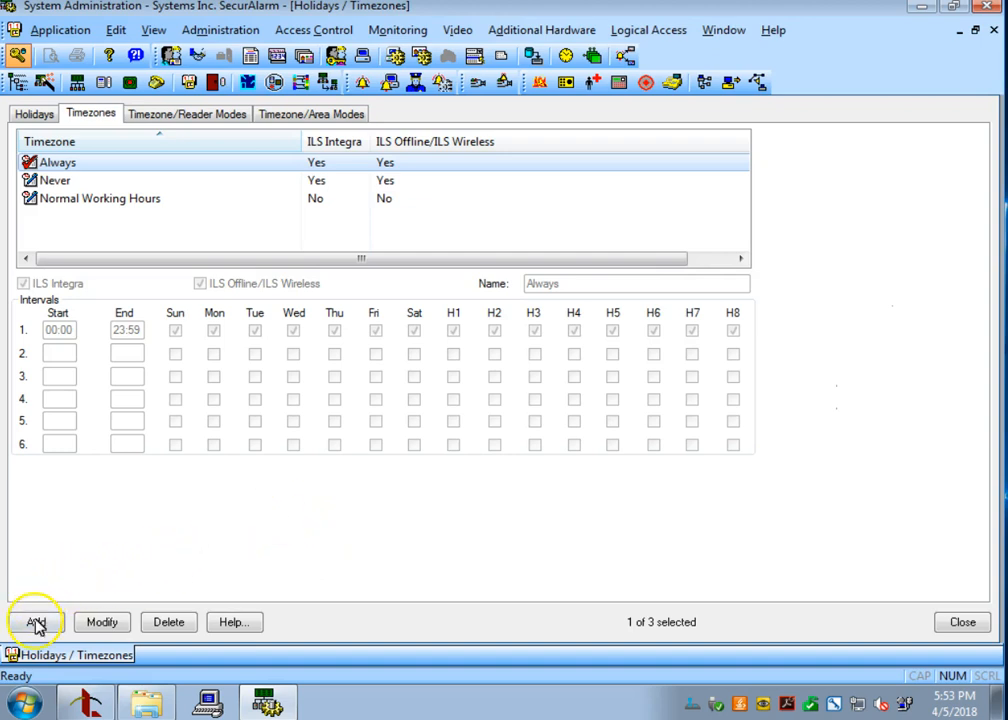
pyautogui.moveTo(36, 622)
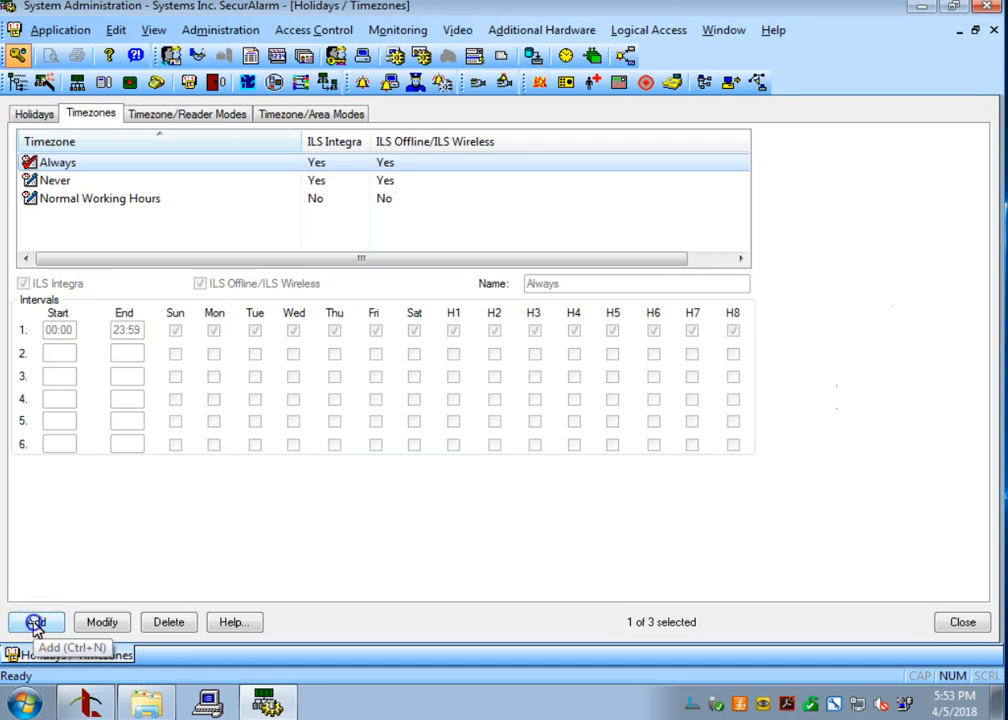
# Add timezone 'Test TZ' with interval 1 from 08:00 to 17:00, Monday through Friday.
pyautogui.click(35, 622)
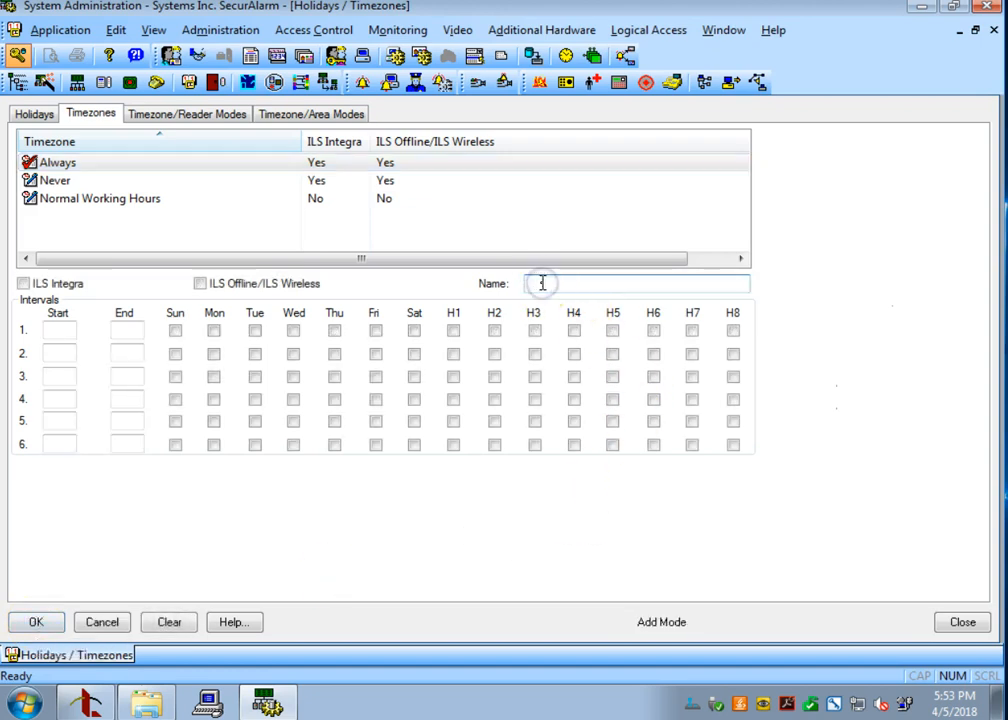
pyautogui.write('Test TZ')
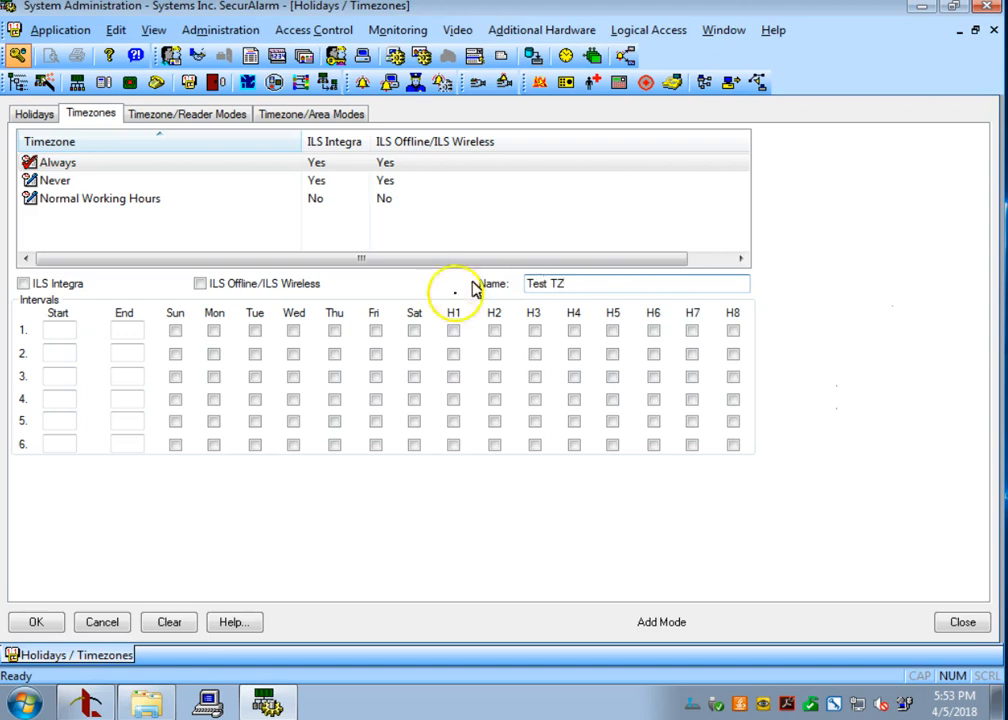
pyautogui.click(58, 331)
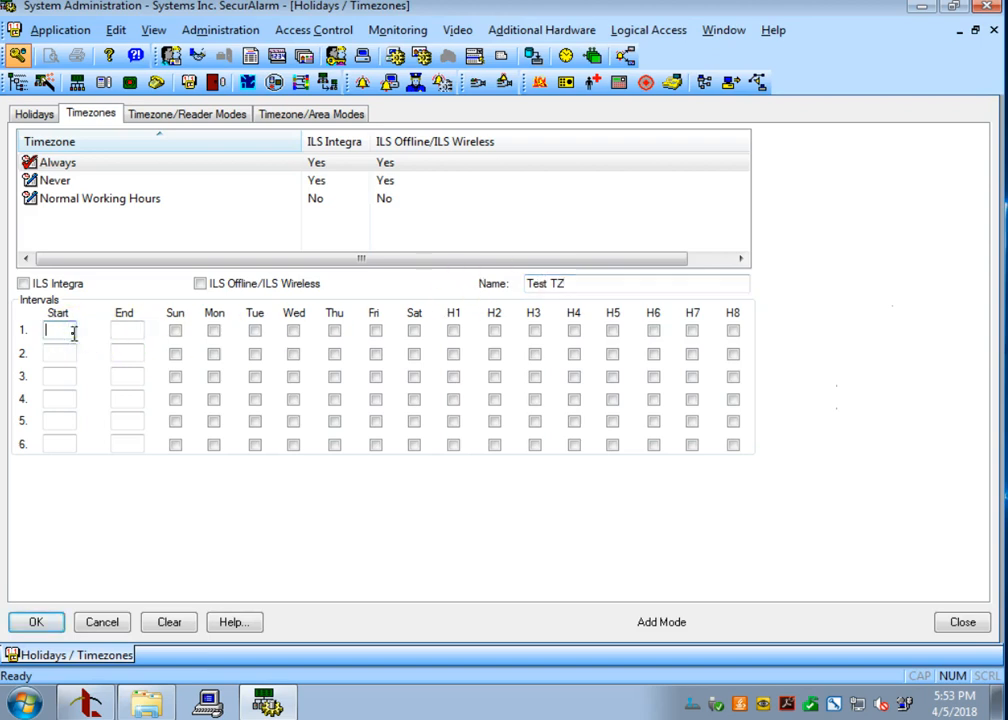
pyautogui.write('0800')
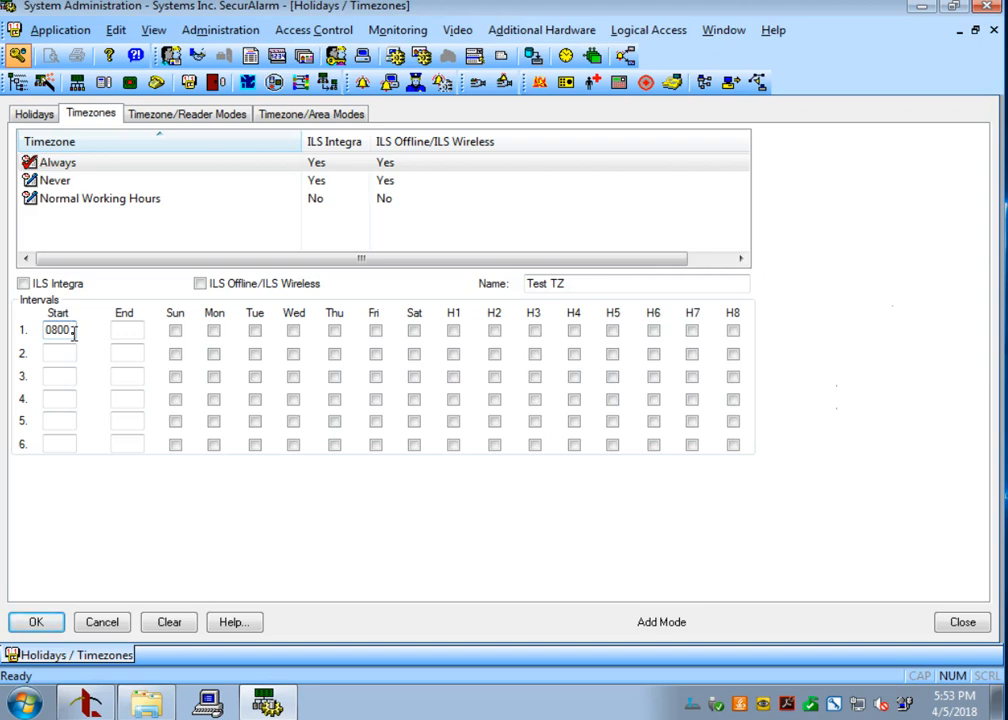
pyautogui.write('1')
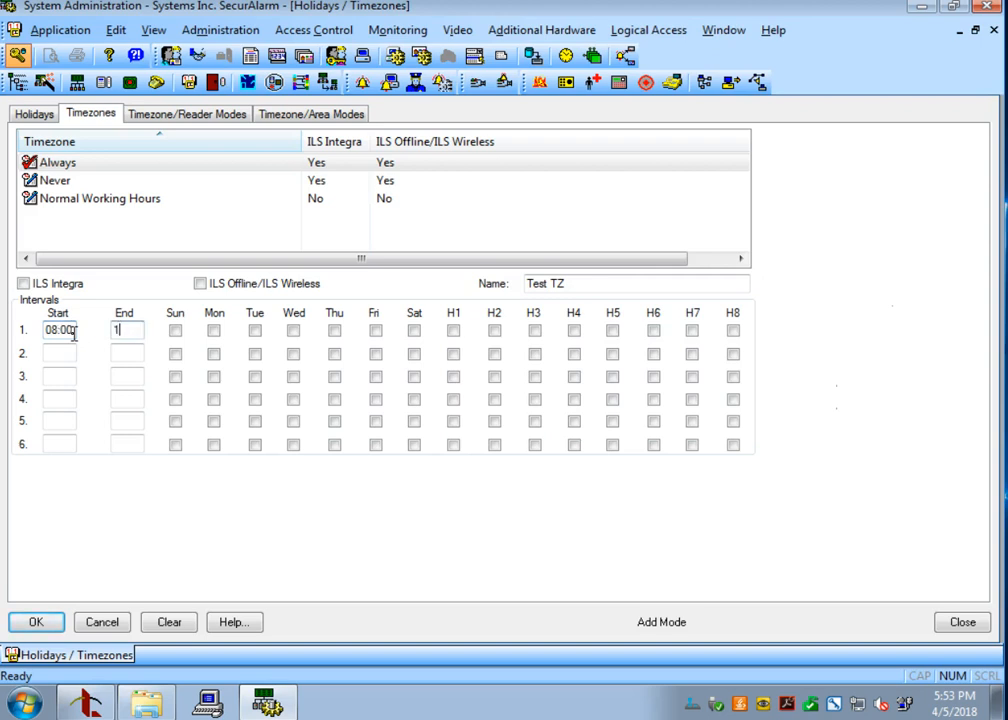
pyautogui.write('7:00')
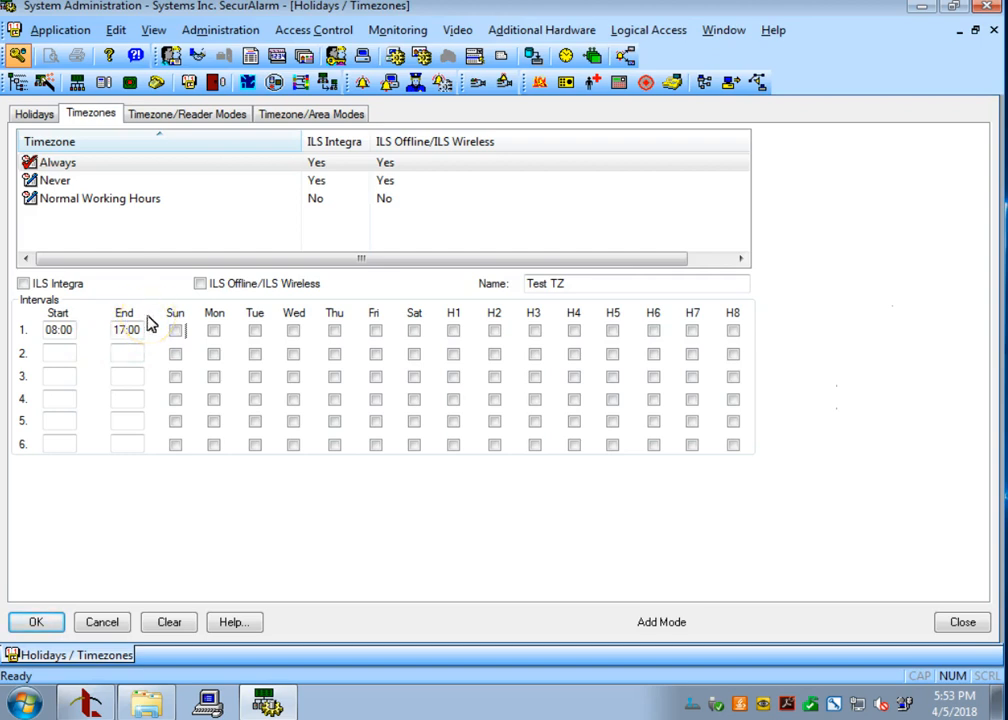
pyautogui.click(214, 330)
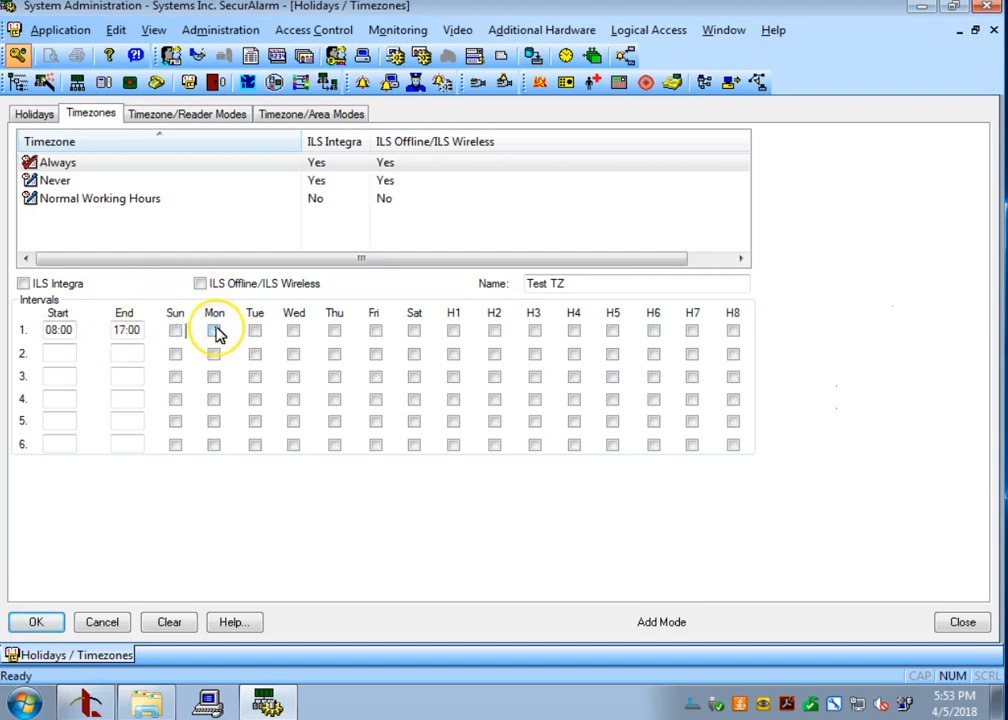
pyautogui.click(255, 330)
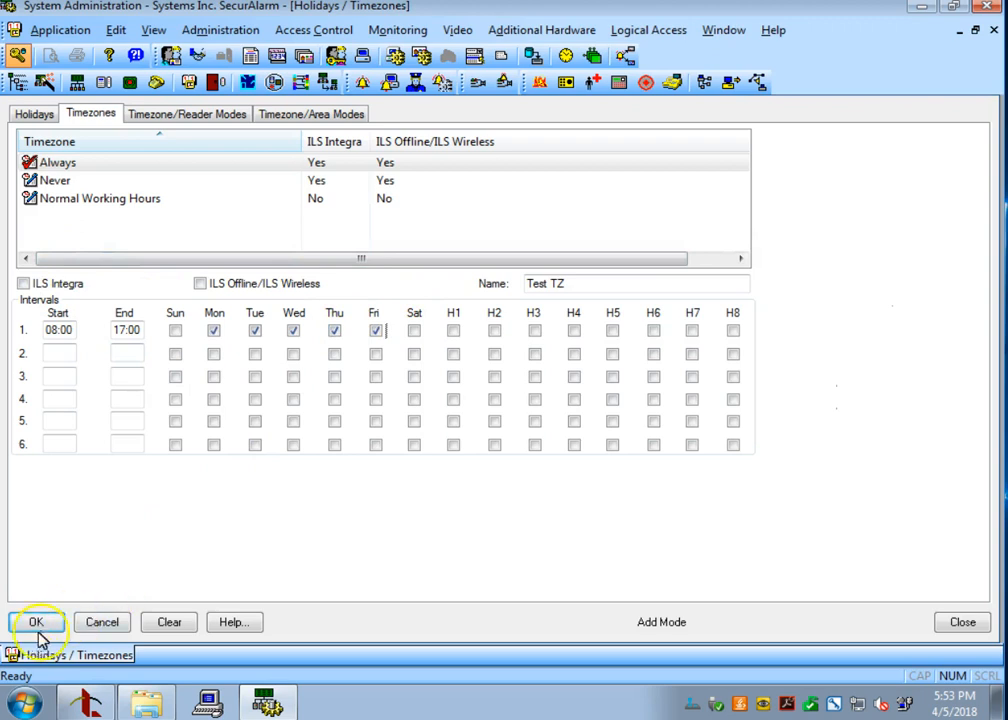
pyautogui.click(36, 622)
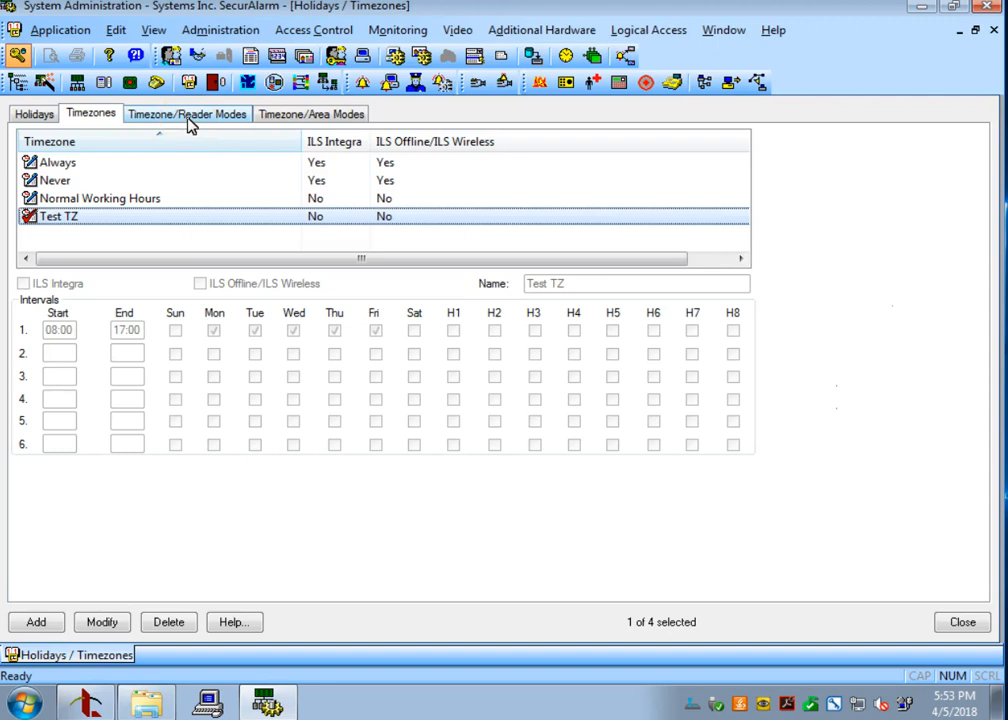
# In Timezone/Reader Modes modify mode, select the Front Door - Test reader and Test TZ.
pyautogui.click(187, 113)
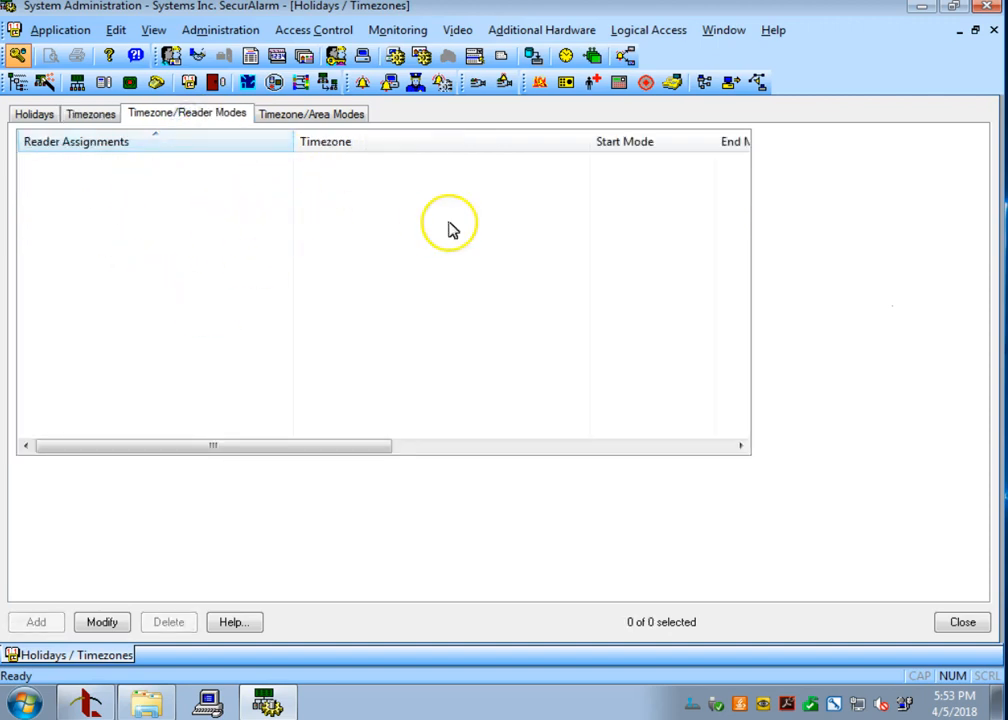
pyautogui.moveTo(393, 205)
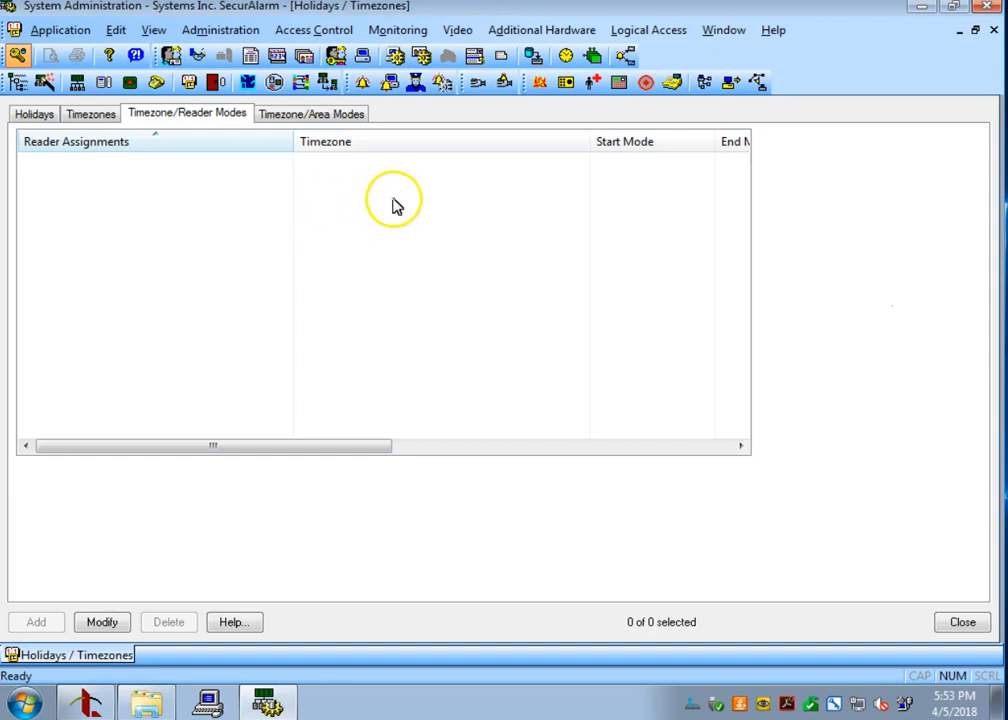
pyautogui.moveTo(101, 621)
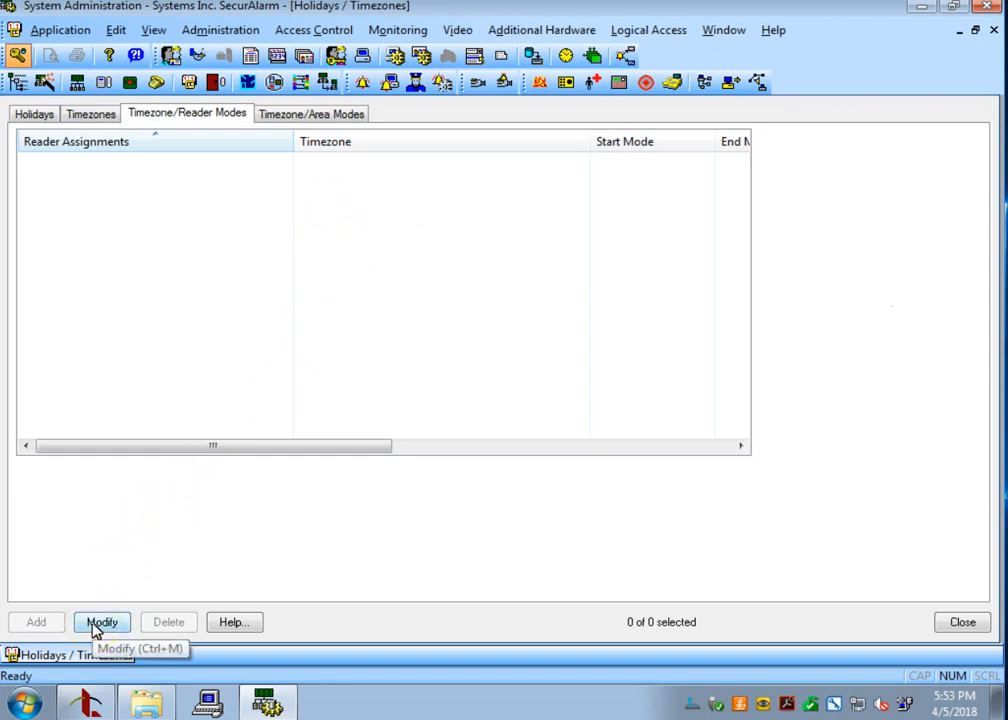
pyautogui.click(101, 621)
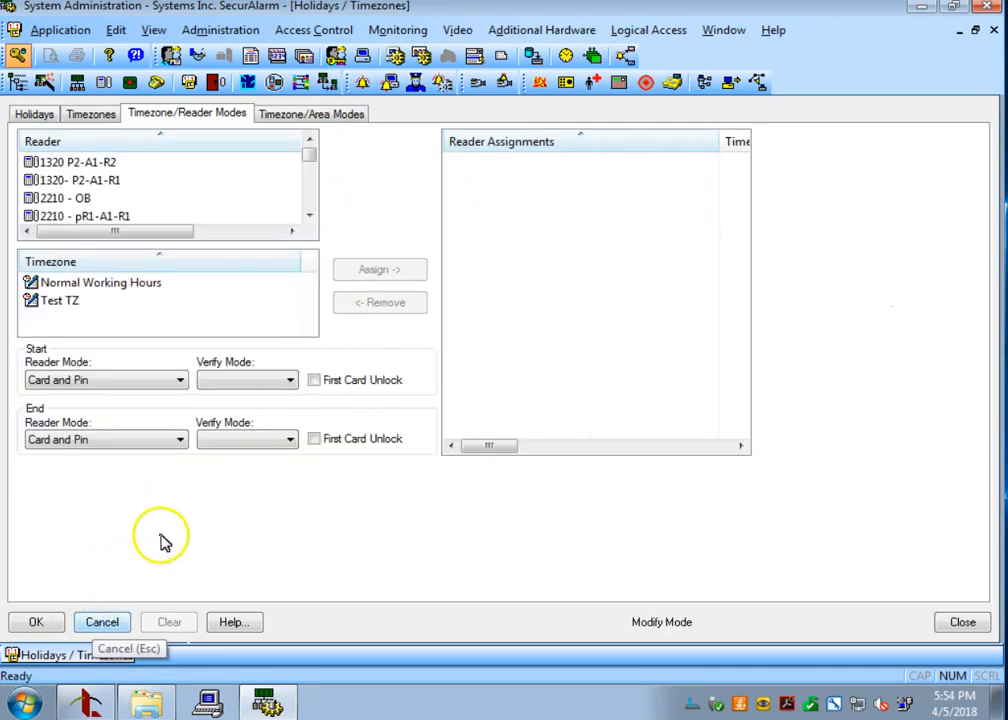
pyautogui.click(75, 161)
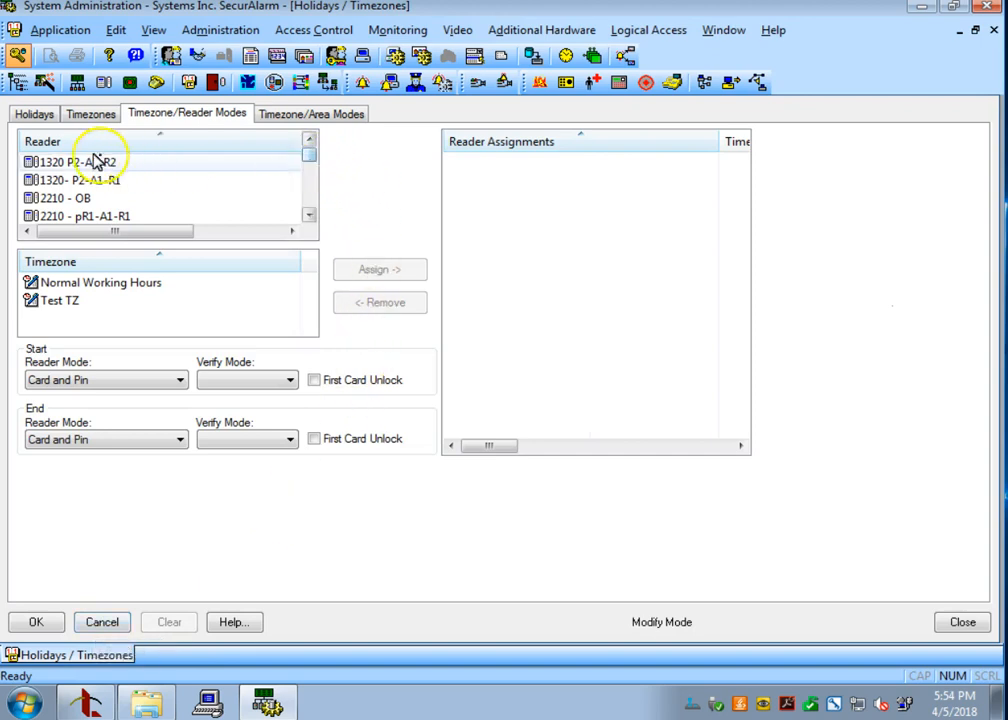
pyautogui.scroll(-3)
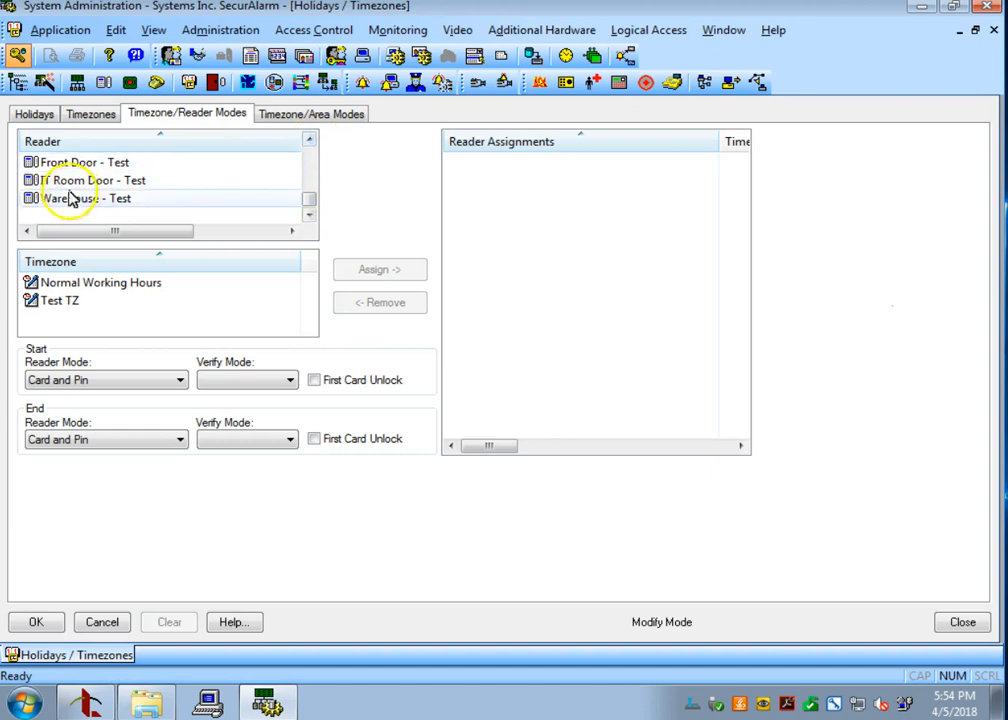
pyautogui.click(84, 161)
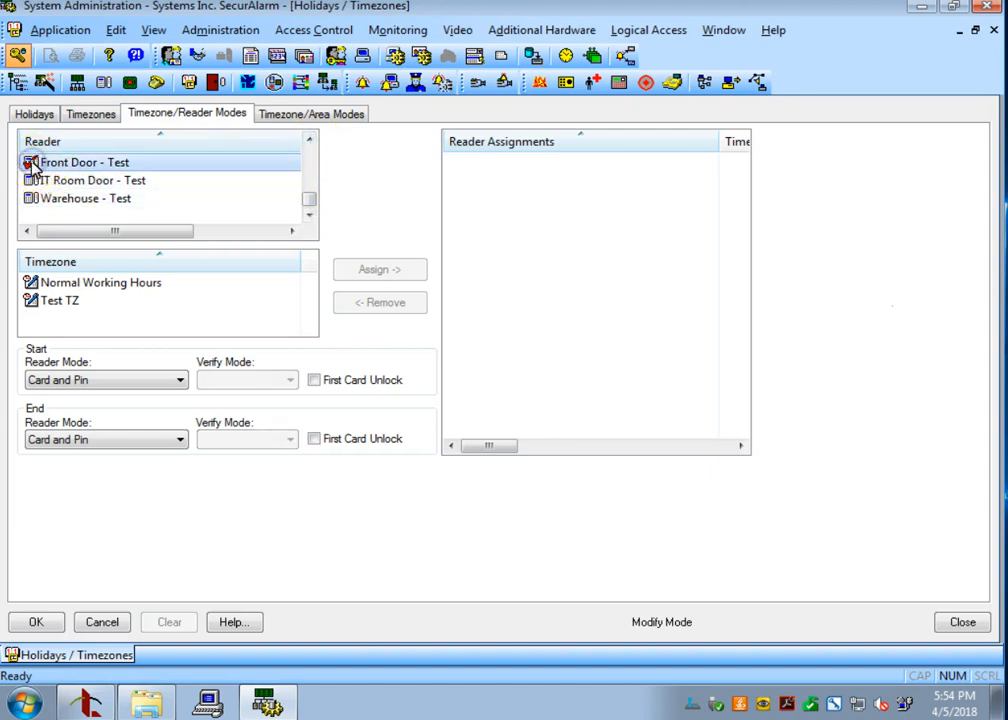
pyautogui.click(59, 300)
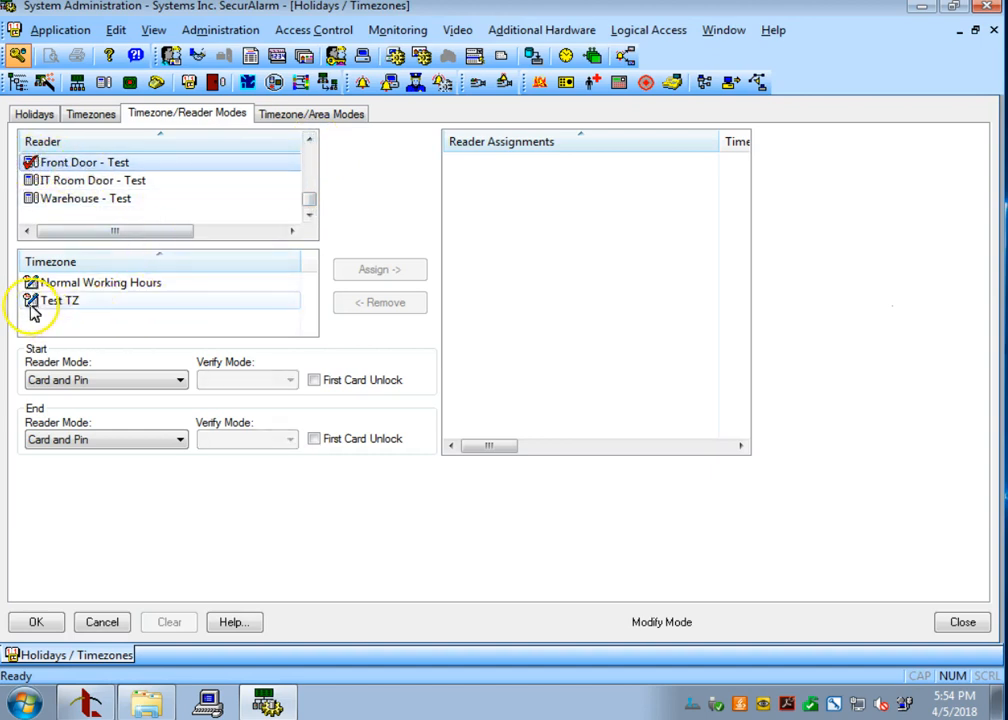
pyautogui.click(59, 301)
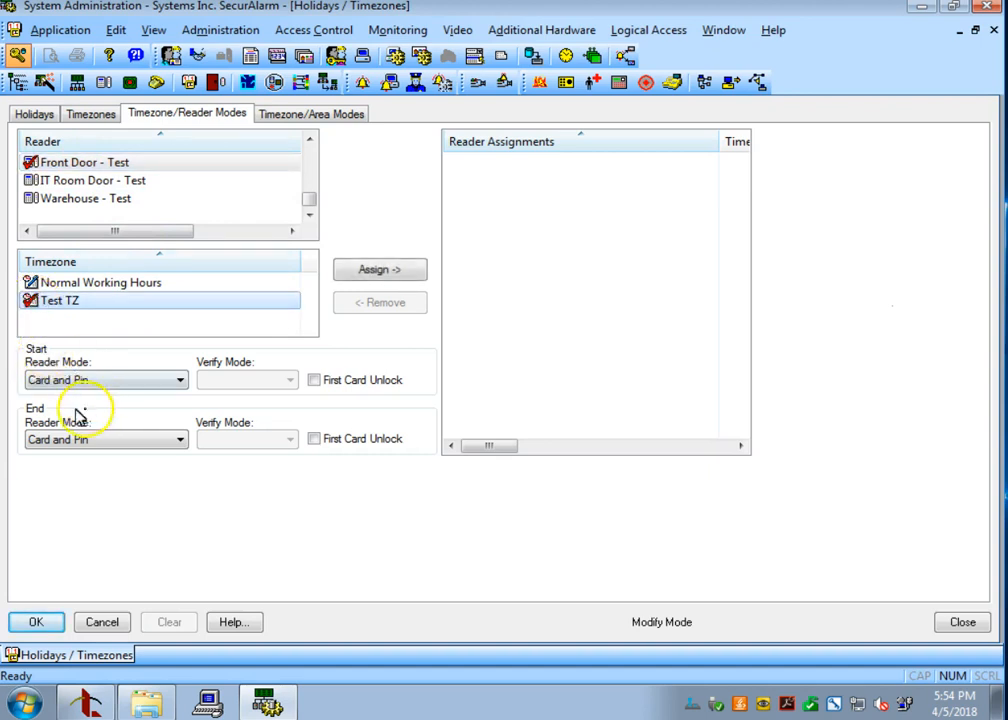
pyautogui.moveTo(67, 400)
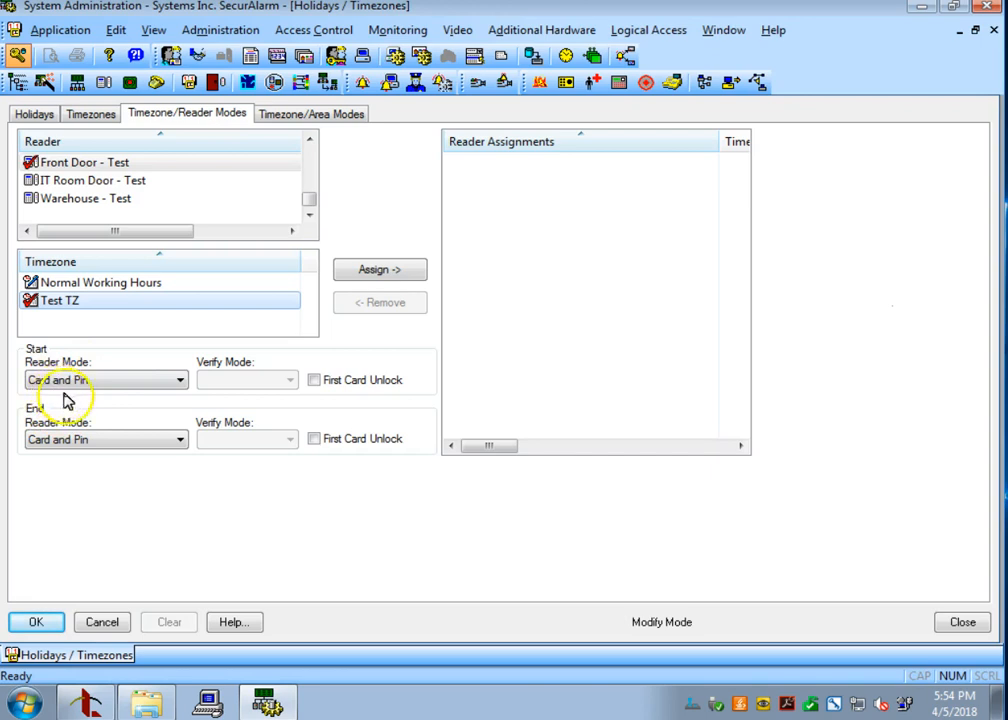
pyautogui.click(89, 113)
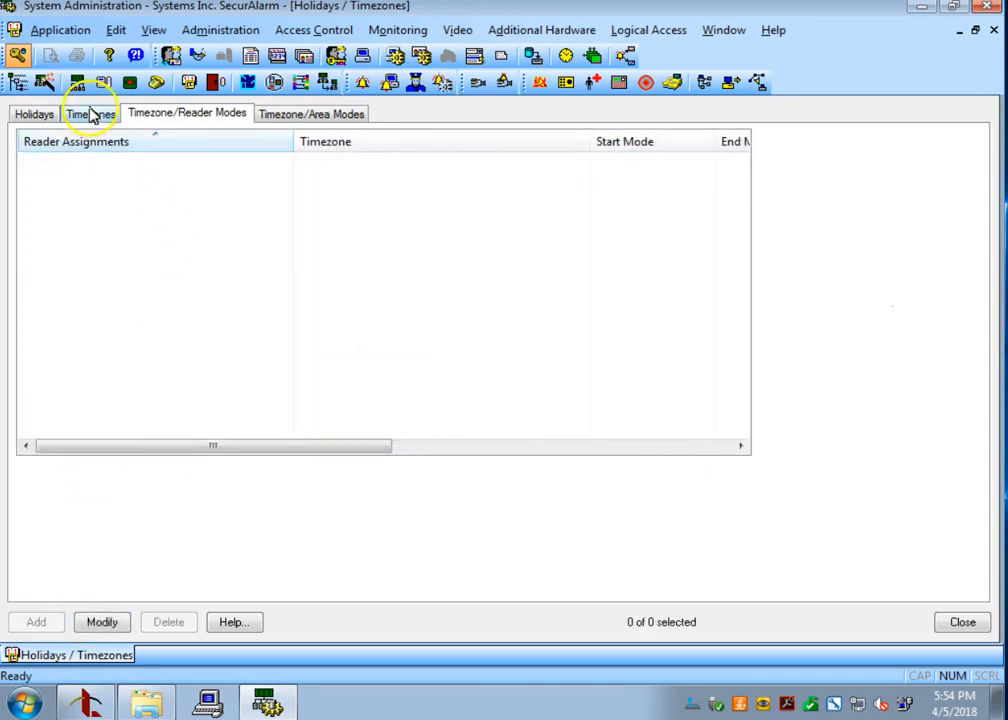
# Assign Test TZ to Front Door - Test, Unlocked at start and Card Only at end.
pyautogui.click(90, 113)
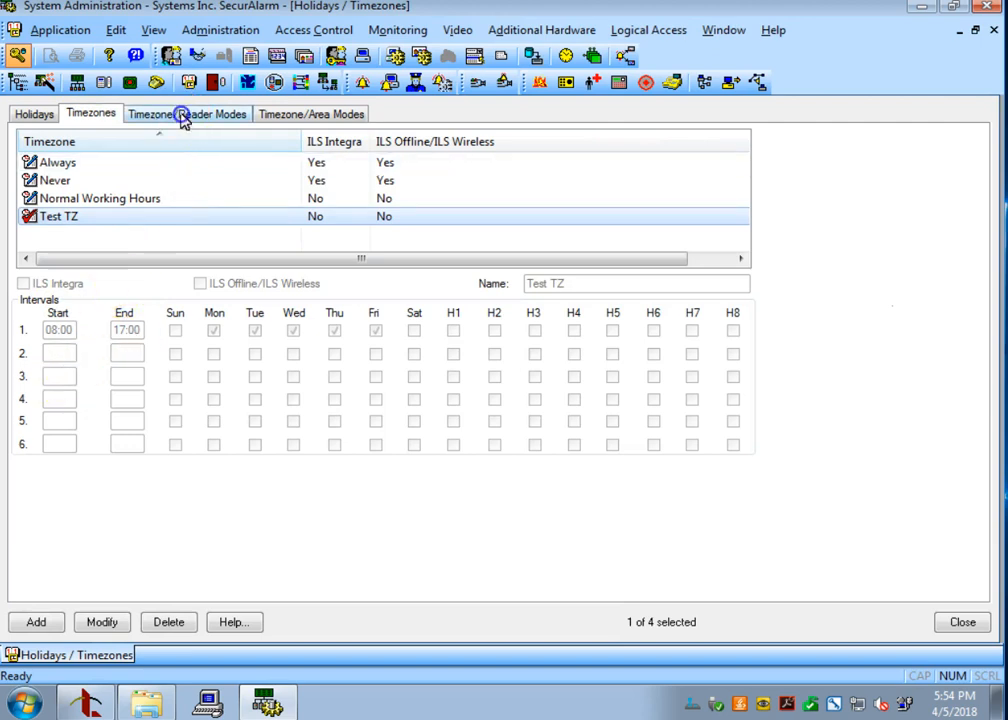
pyautogui.click(187, 113)
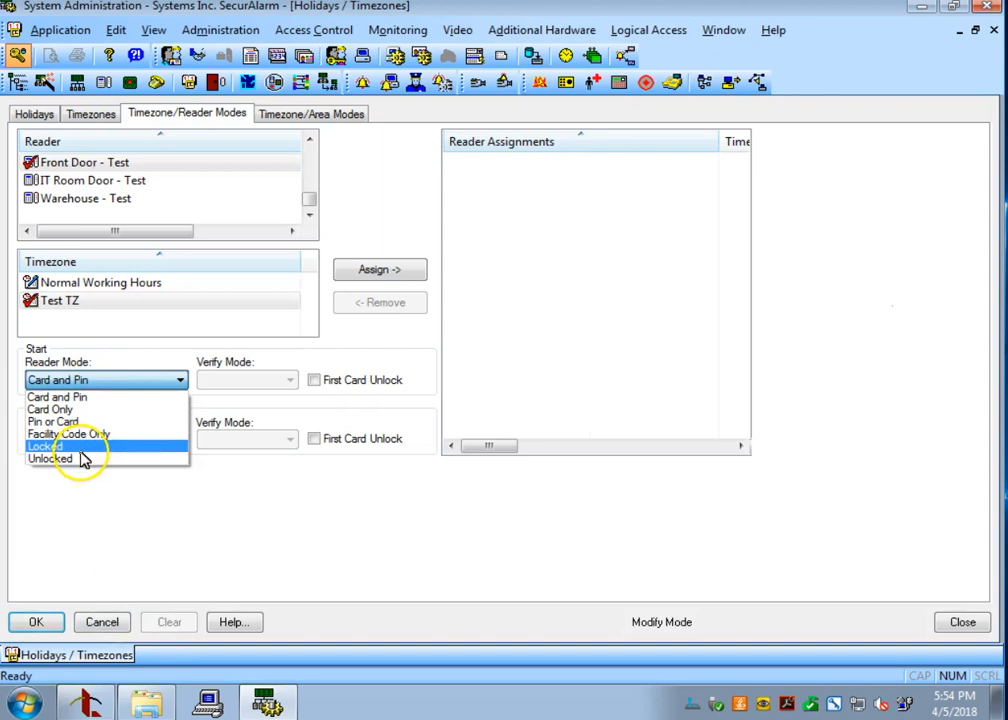
pyautogui.click(50, 458)
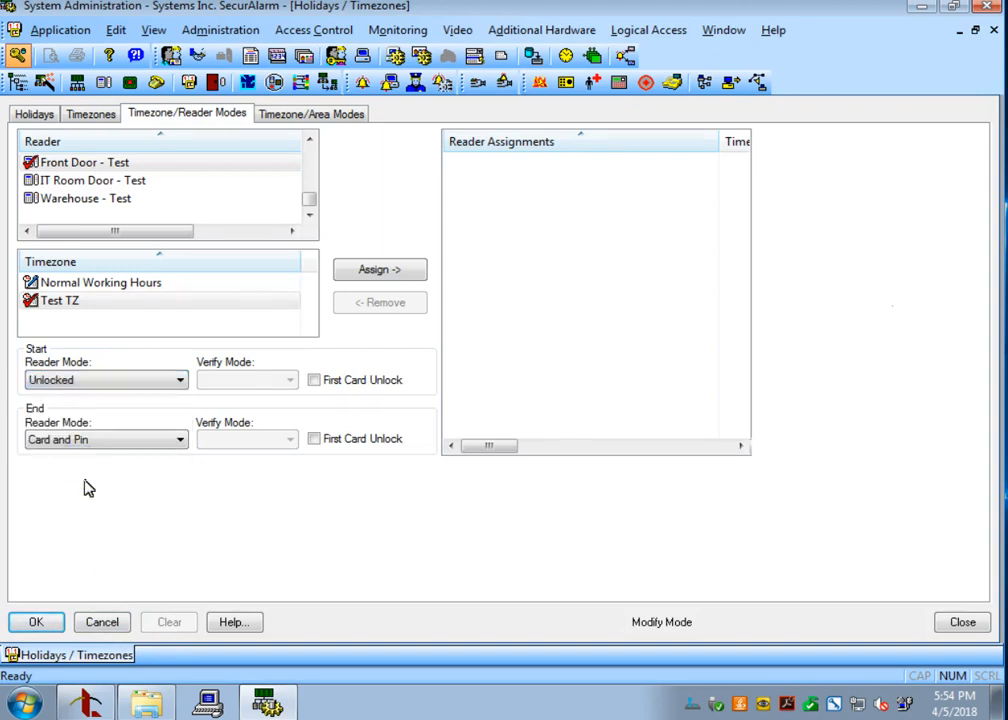
pyautogui.click(180, 440)
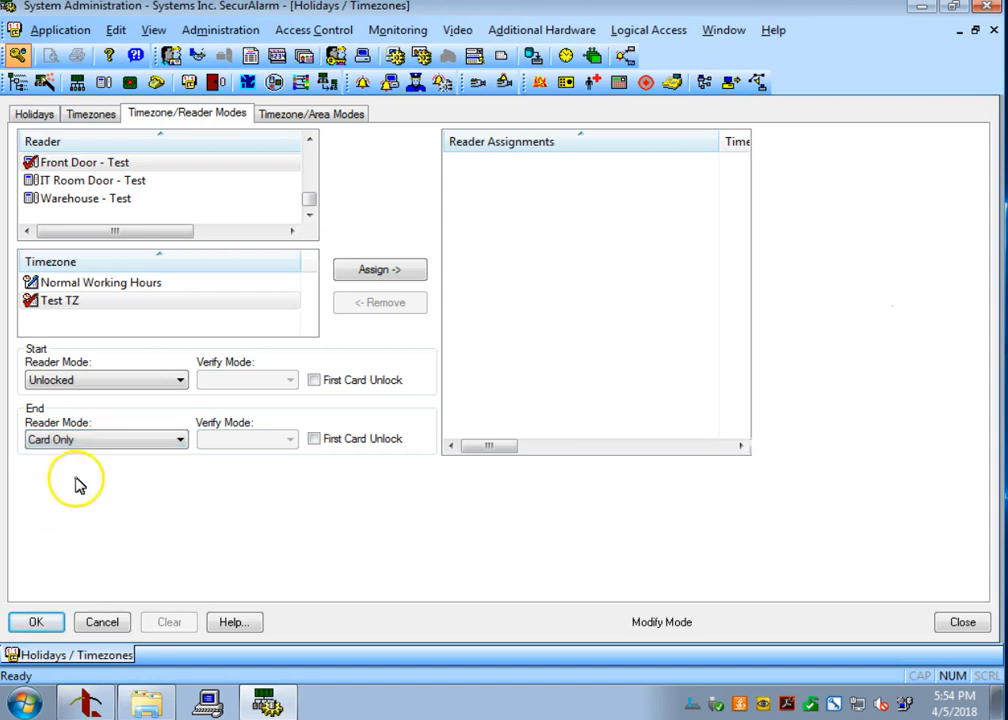
pyautogui.moveTo(87, 490)
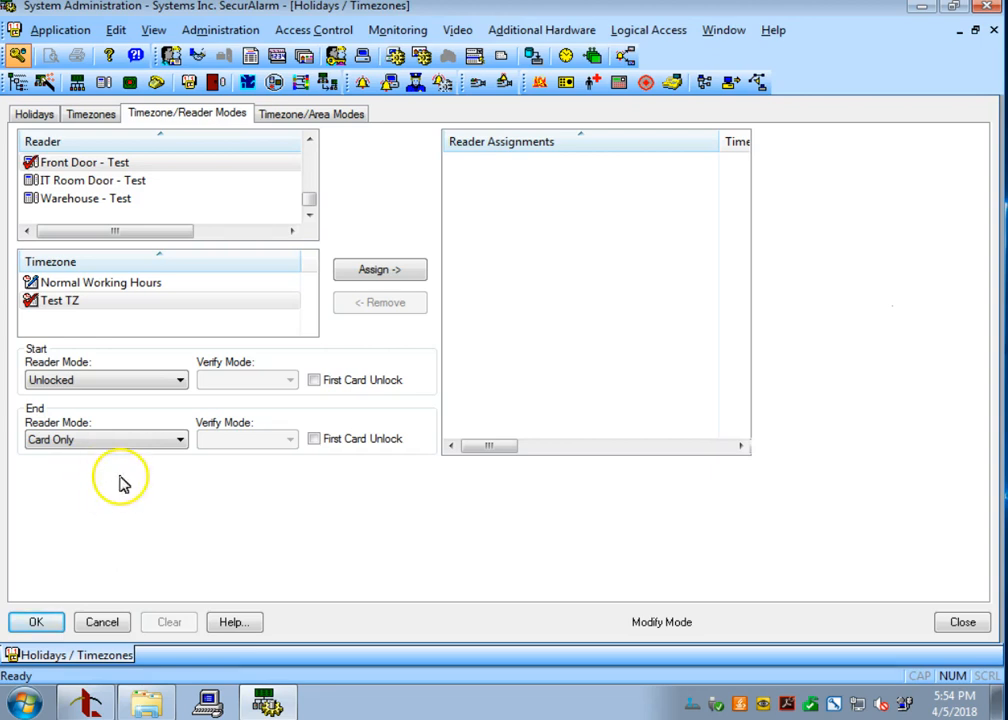
pyautogui.moveTo(37, 352)
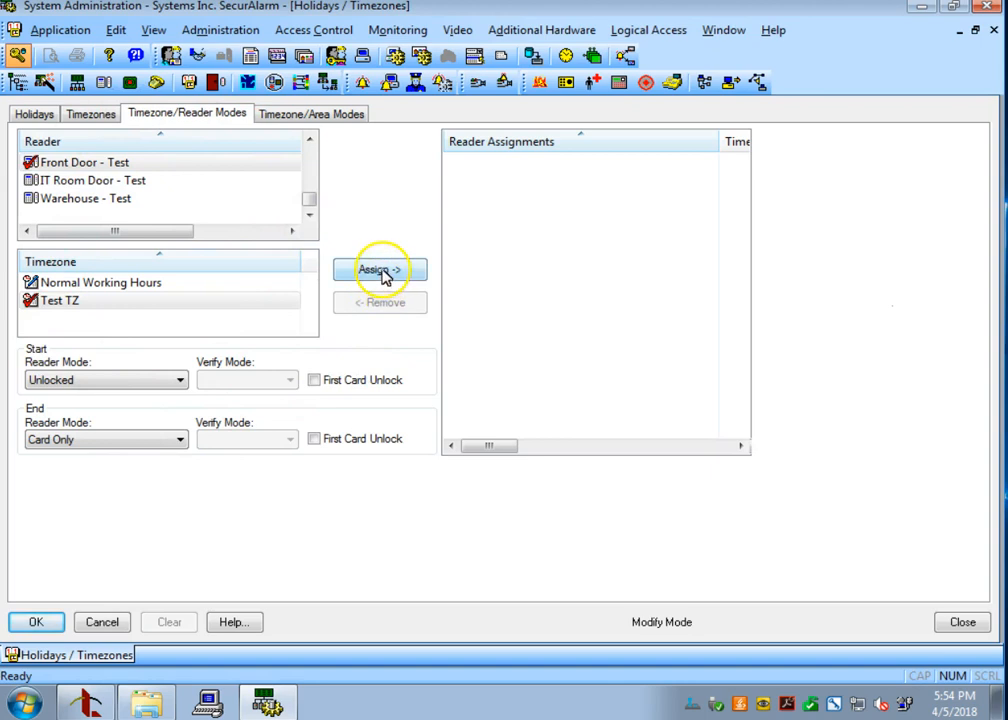
pyautogui.click(379, 270)
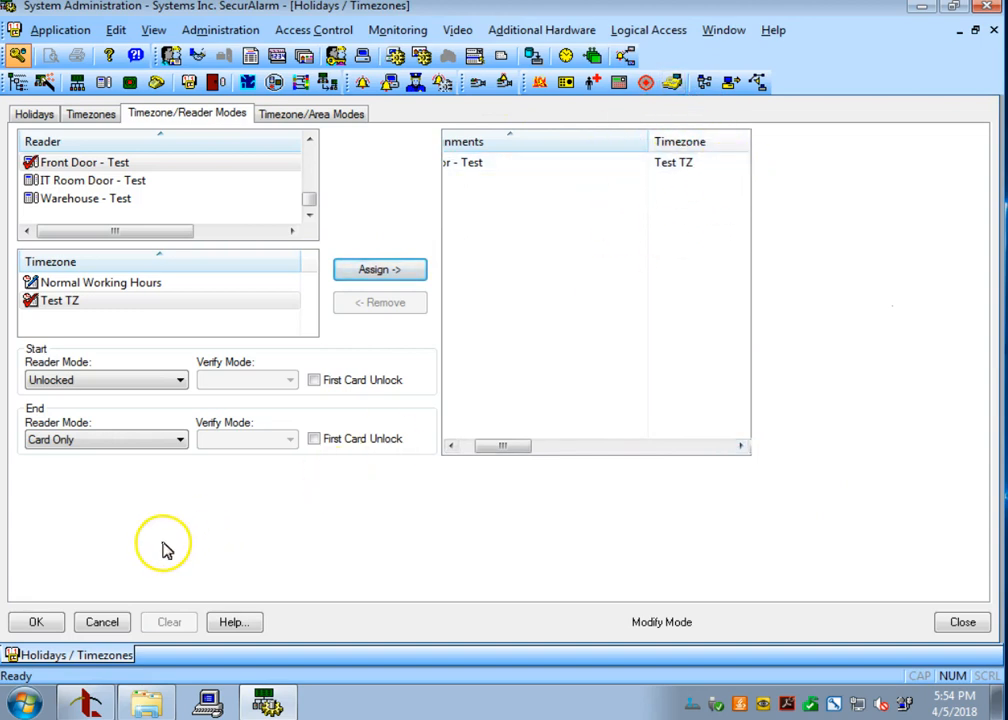
pyautogui.moveTo(38, 622)
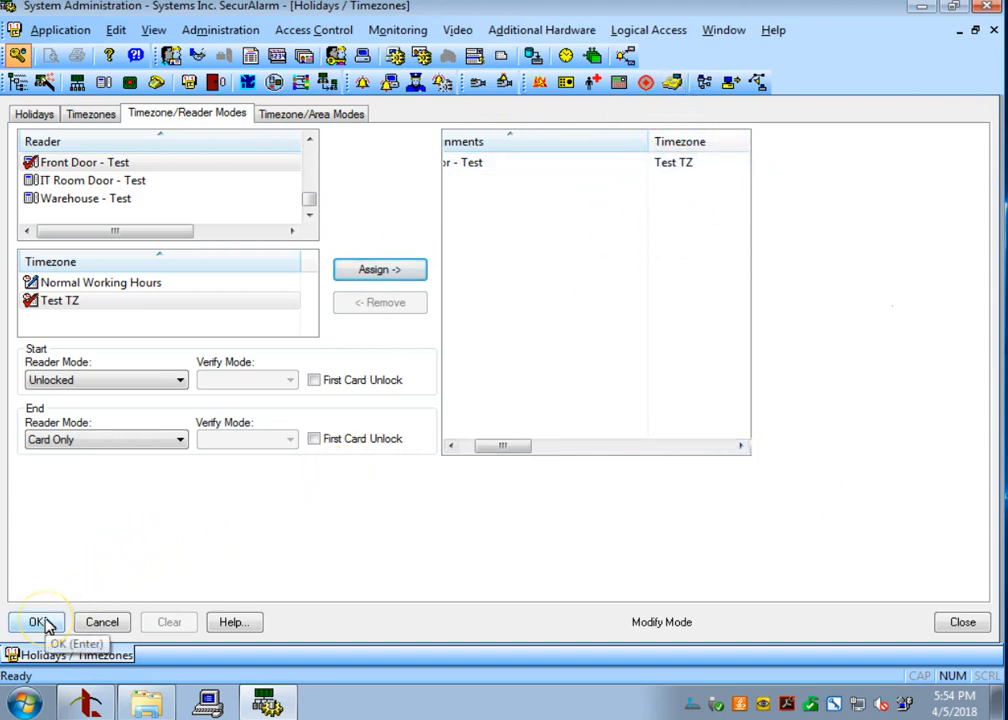
pyautogui.click(38, 622)
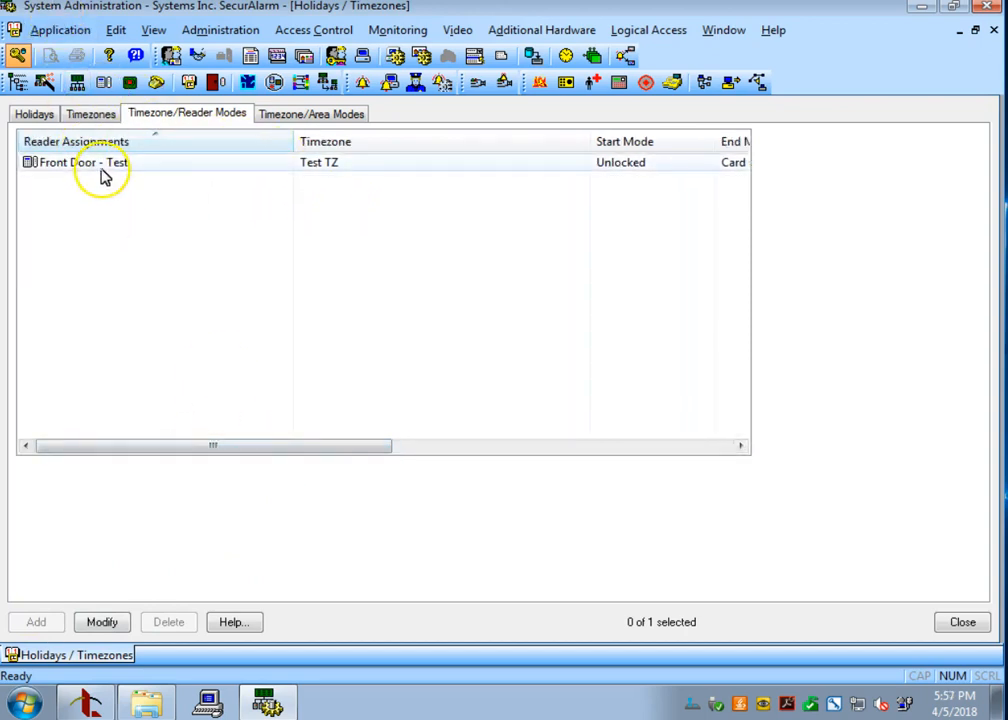
pyautogui.click(90, 113)
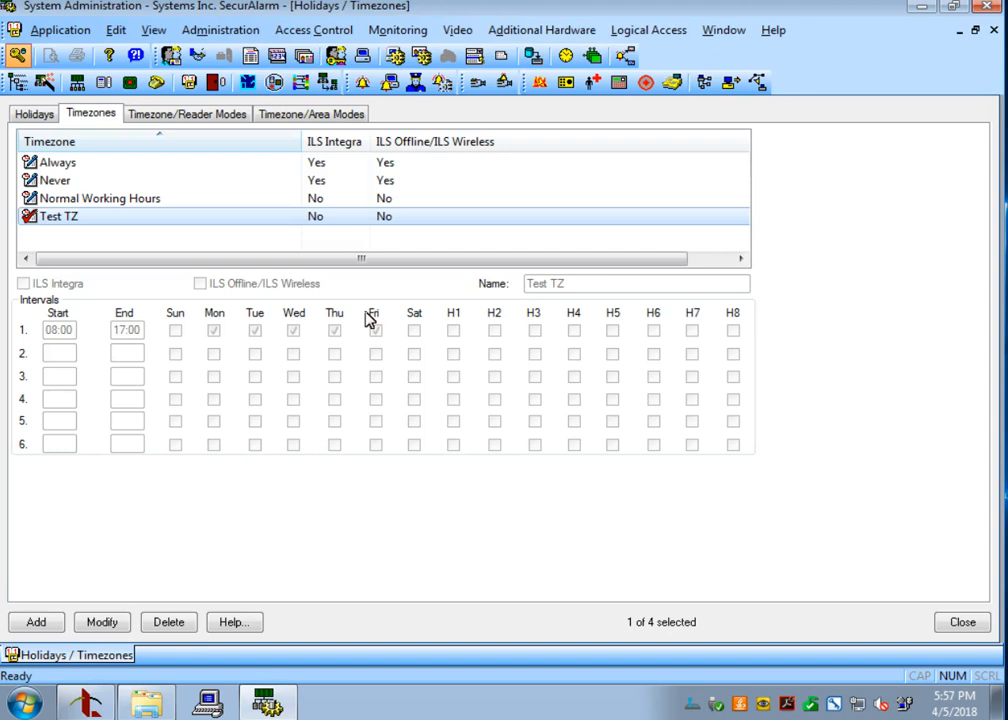
# Review Test TZ's 08:00–17:00 Mon–Fri schedule and H1–H8 columns, then view the empty holiday list.
pyautogui.click(375, 330)
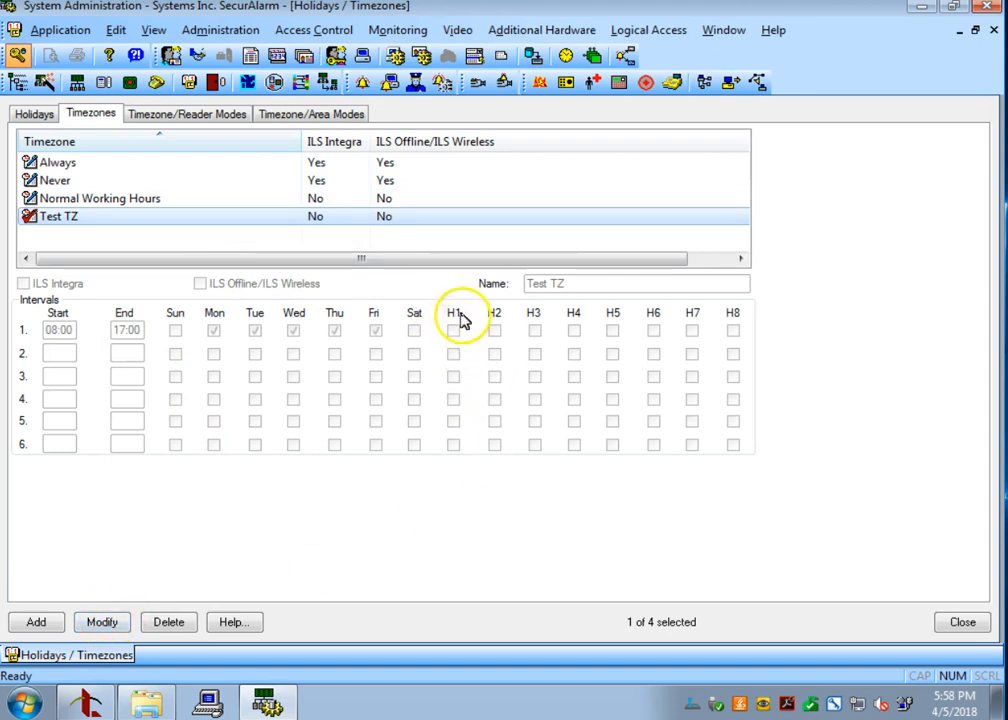
pyautogui.moveTo(452, 318)
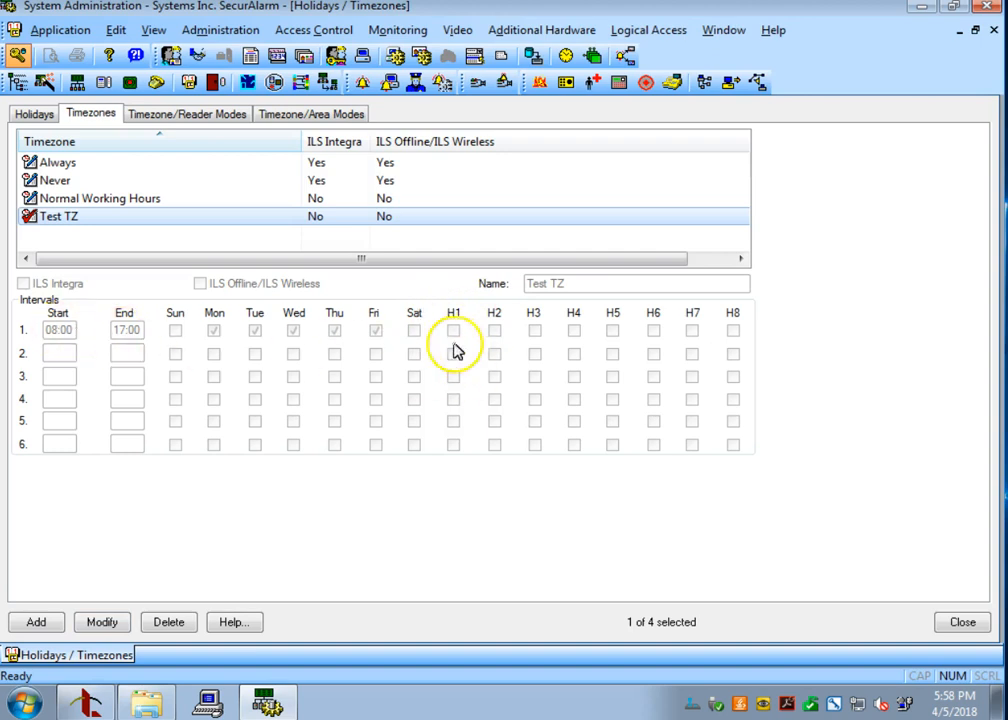
pyautogui.moveTo(438, 350)
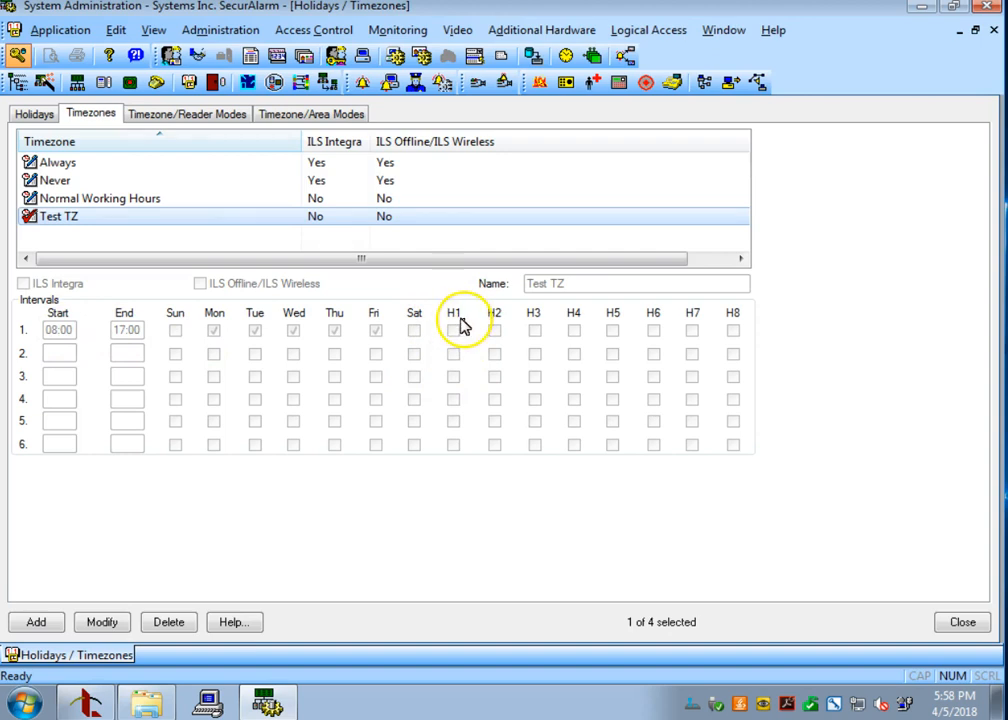
pyautogui.click(34, 113)
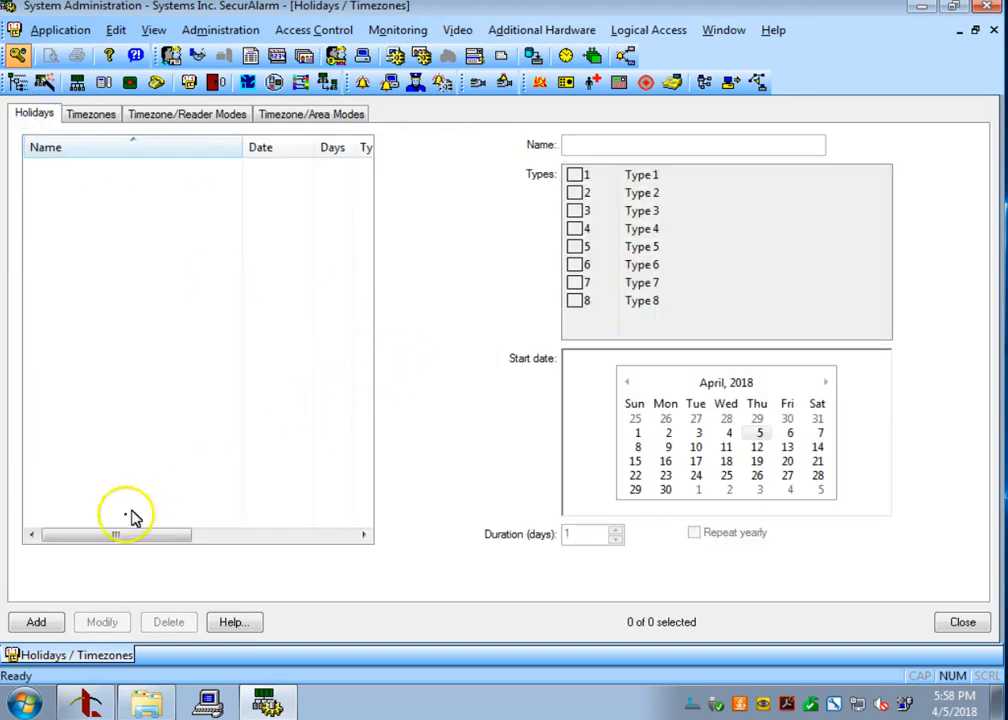
pyautogui.moveTo(40, 622)
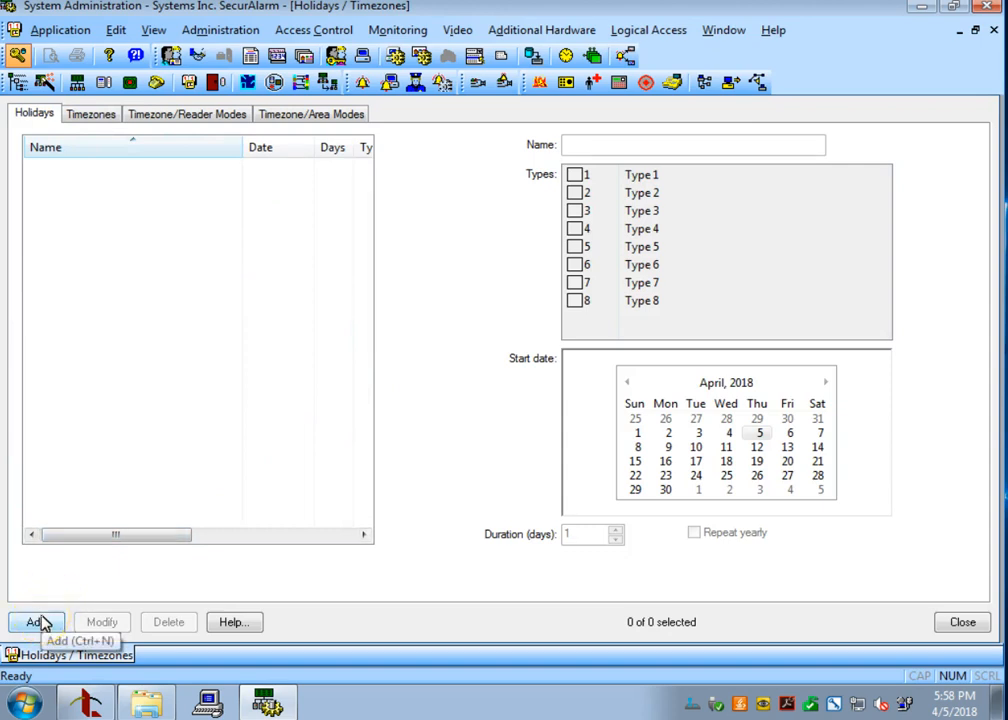
# Add a one-day Type 1 holiday 'Christmas' dated 12/25/2018.
pyautogui.click(35, 622)
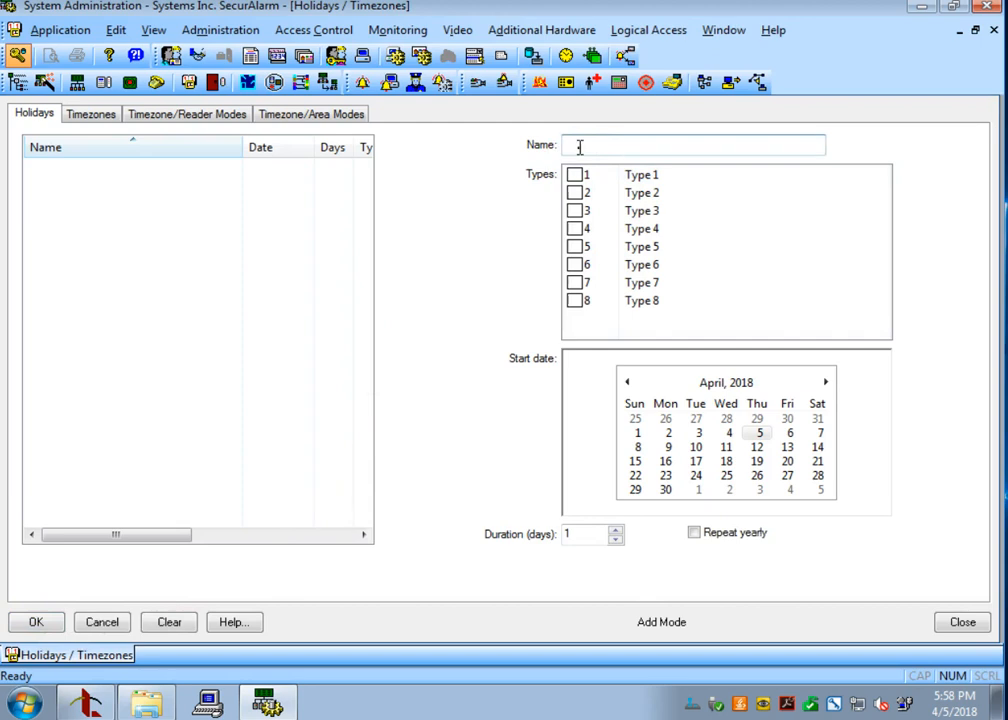
pyautogui.write('Christmas')
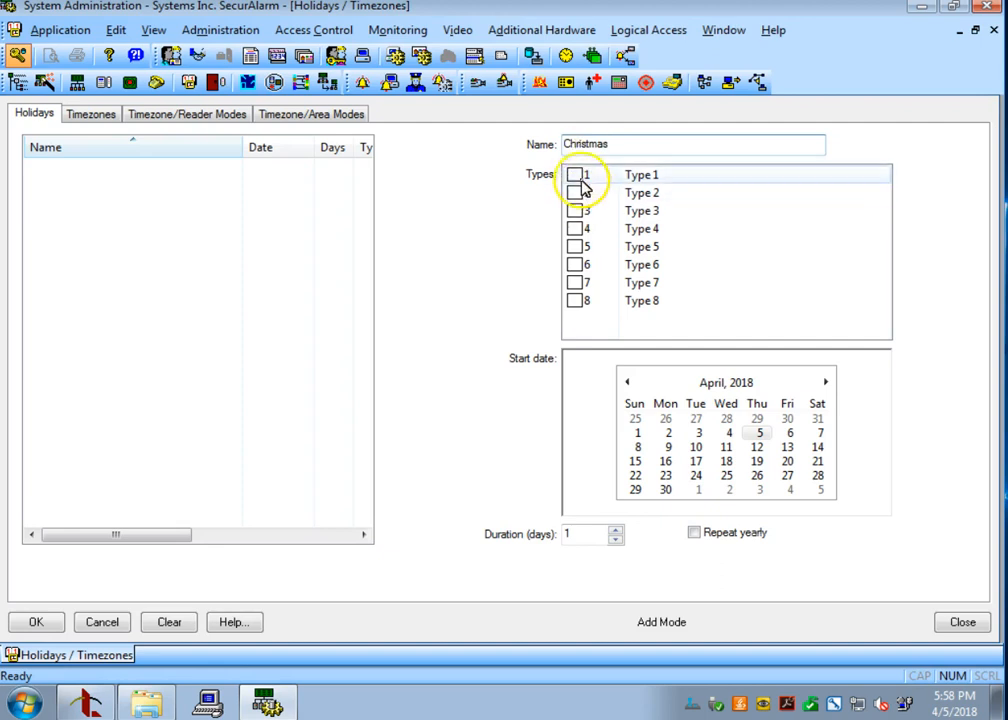
pyautogui.click(575, 174)
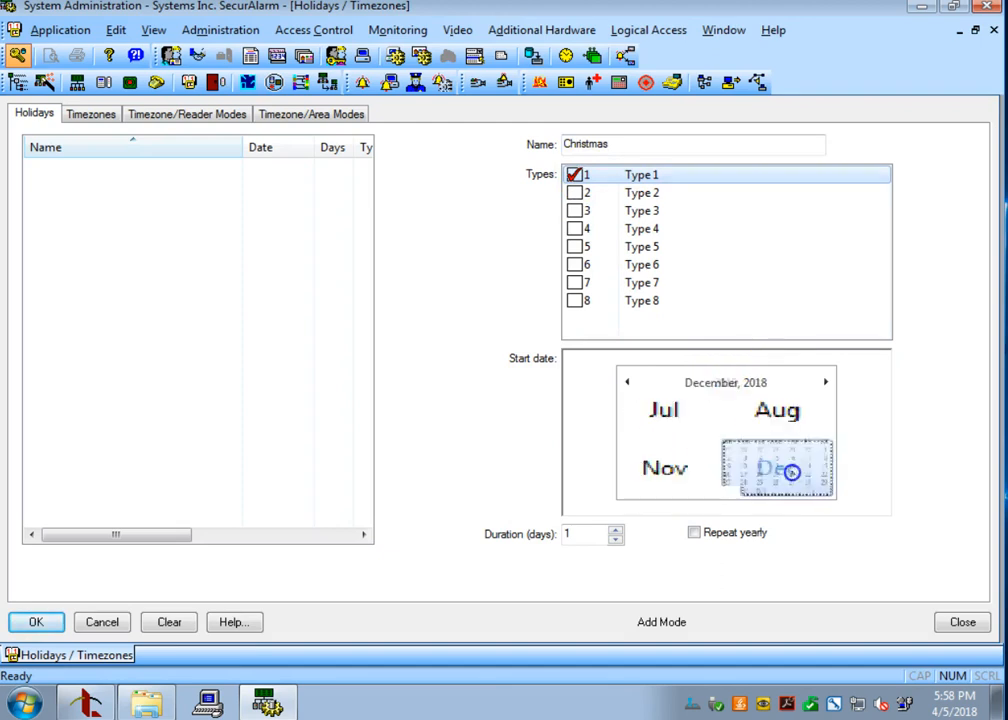
pyautogui.click(776, 468)
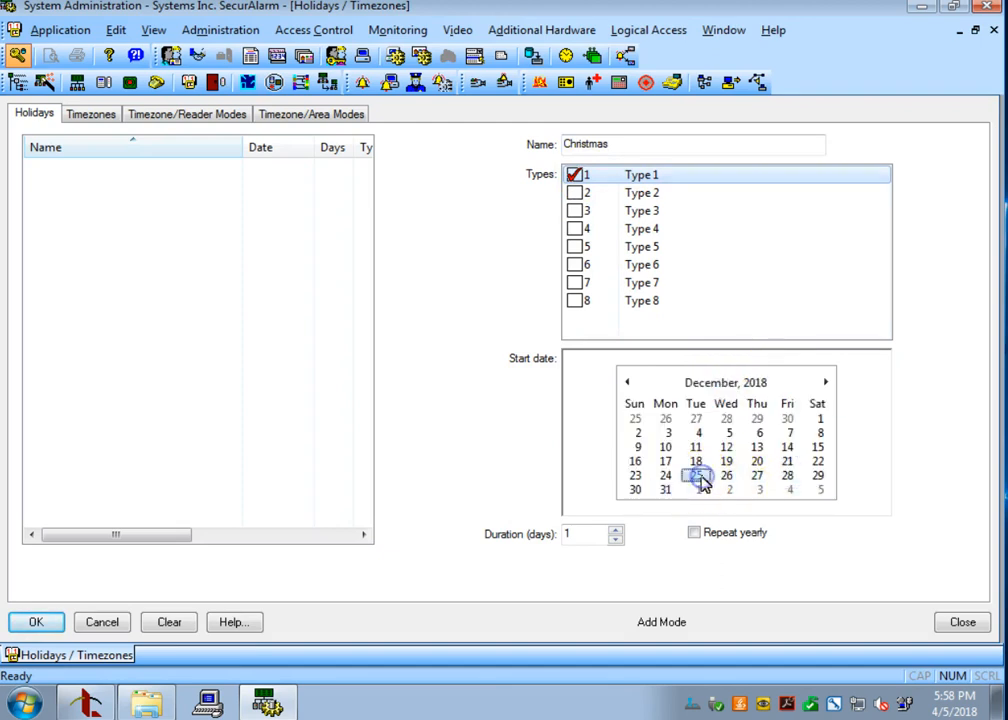
pyautogui.click(36, 621)
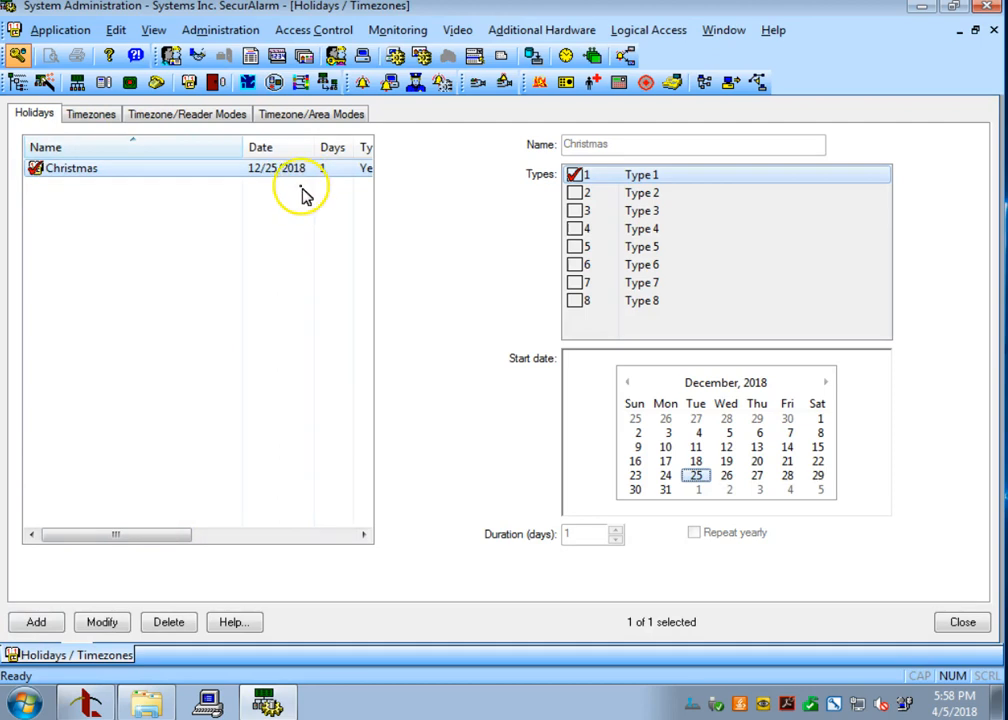
pyautogui.click(90, 113)
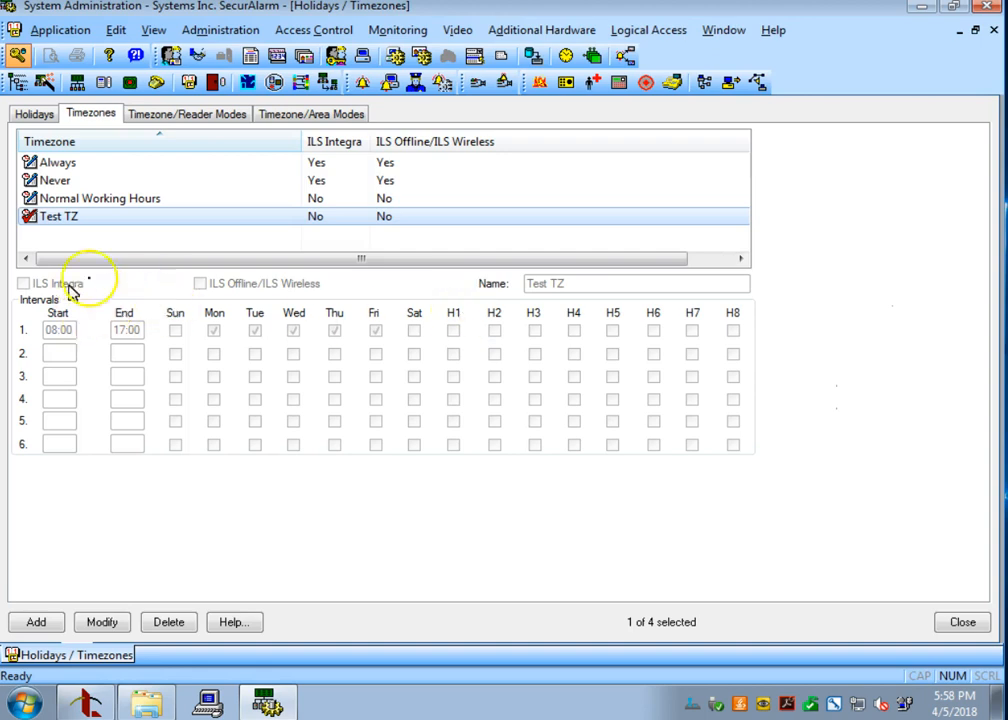
pyautogui.moveTo(462, 322)
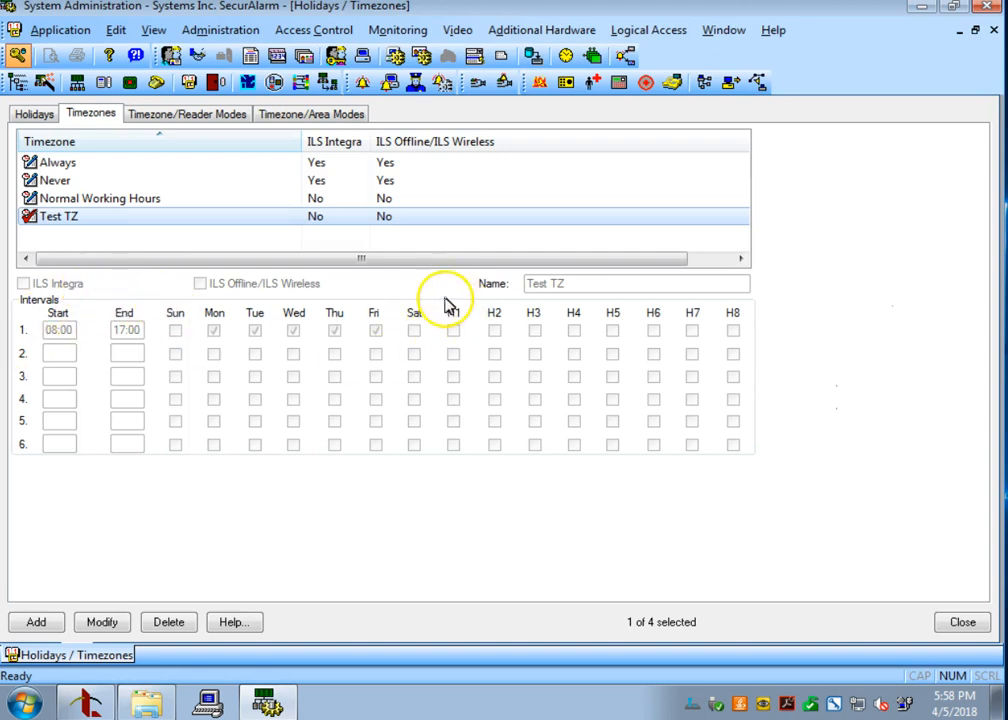
pyautogui.click(33, 113)
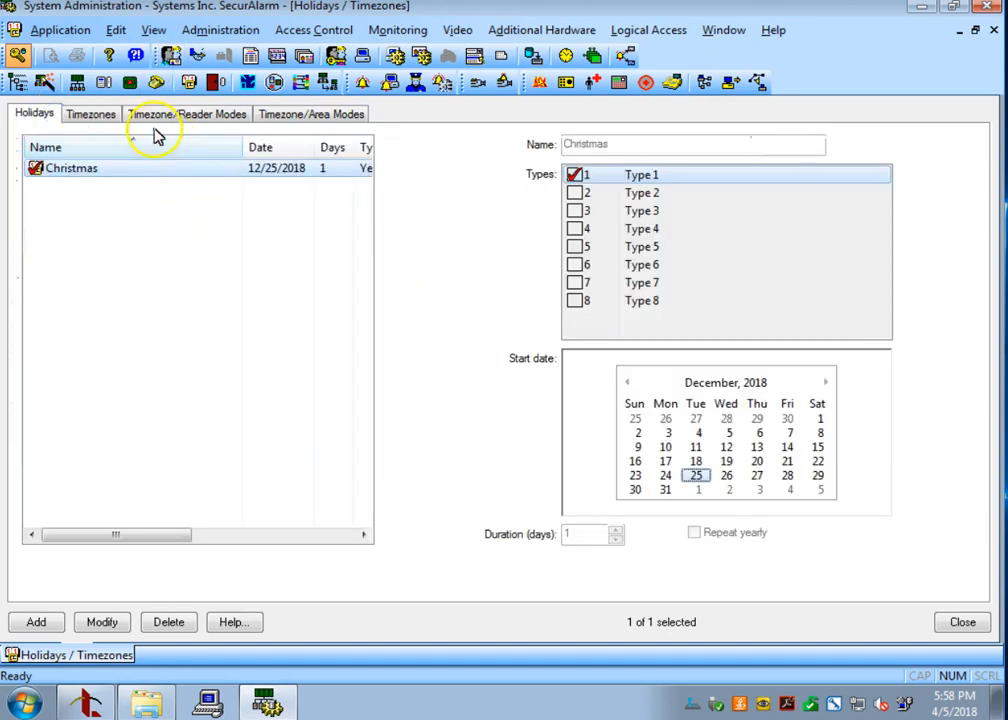
pyautogui.moveTo(92, 113)
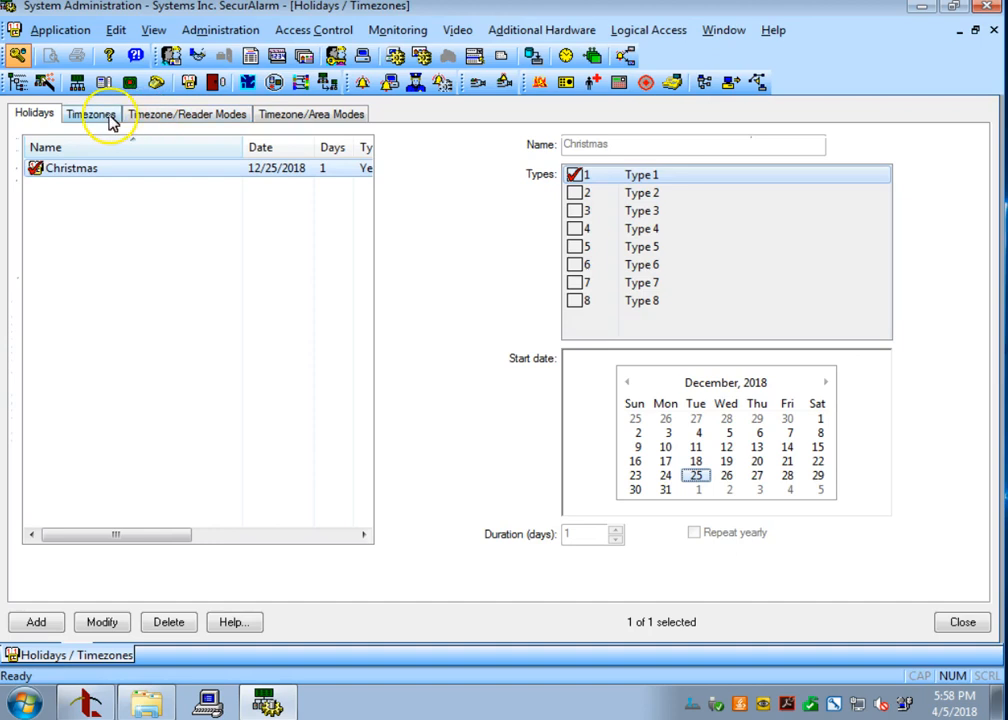
pyautogui.click(90, 113)
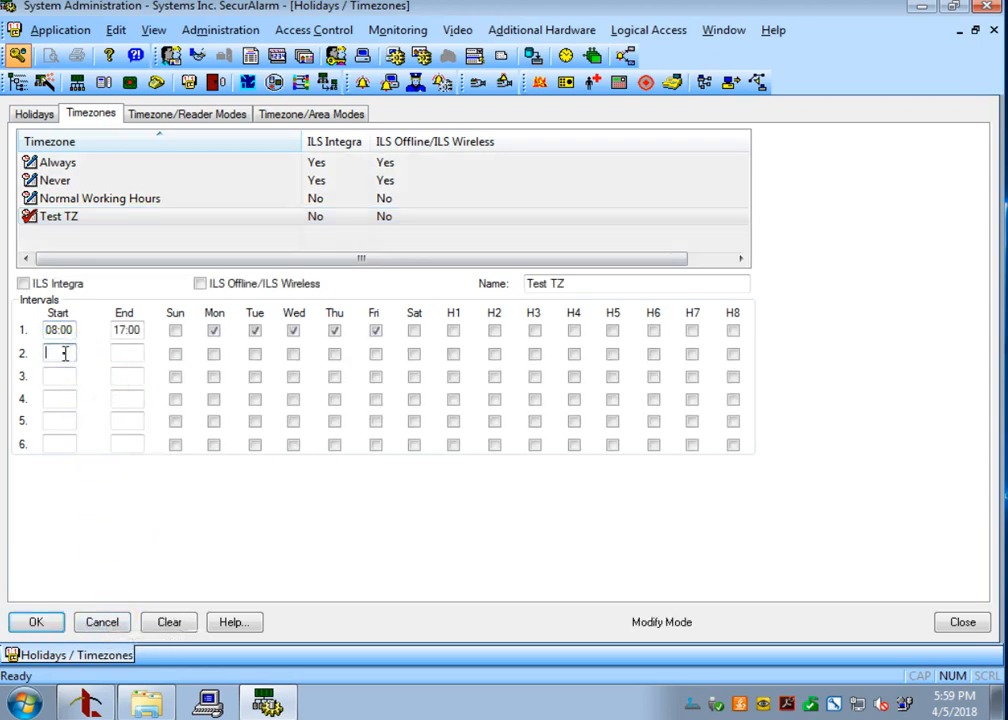
# Enter 08:00–12:00 as Test TZ's second interval, ticked for H2, and save.
pyautogui.write('0800')
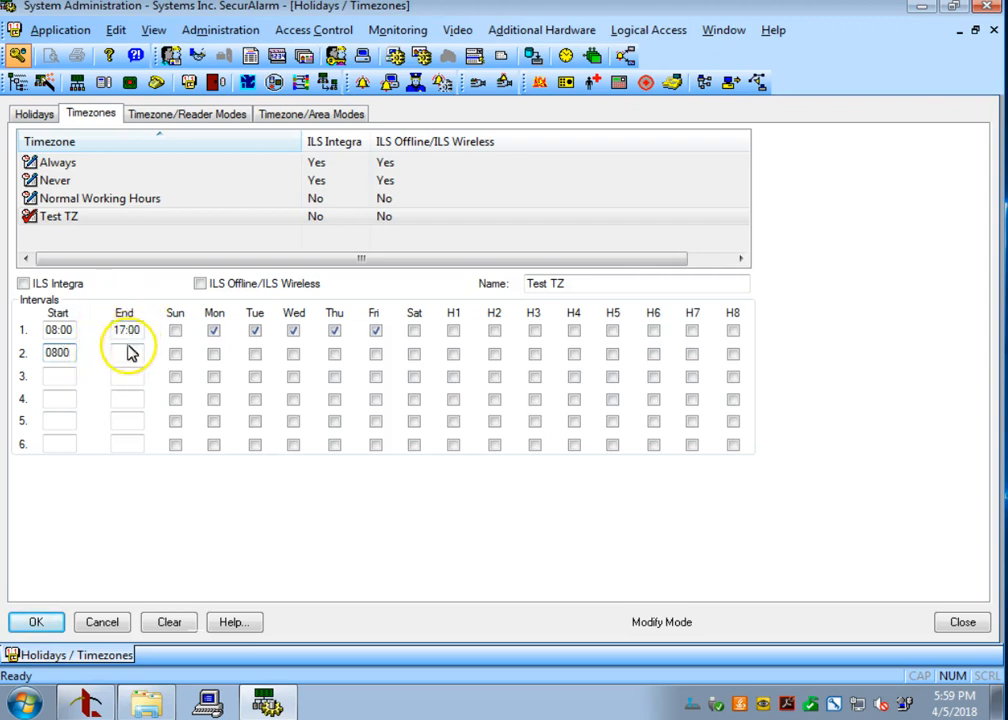
pyautogui.write('12:00')
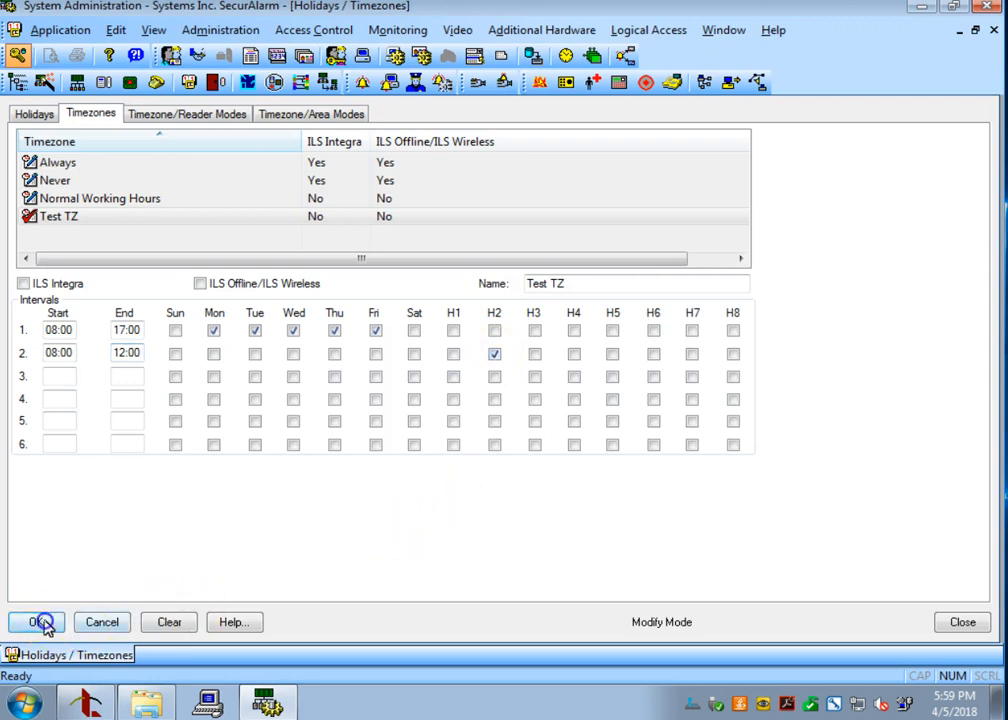
pyautogui.click(35, 621)
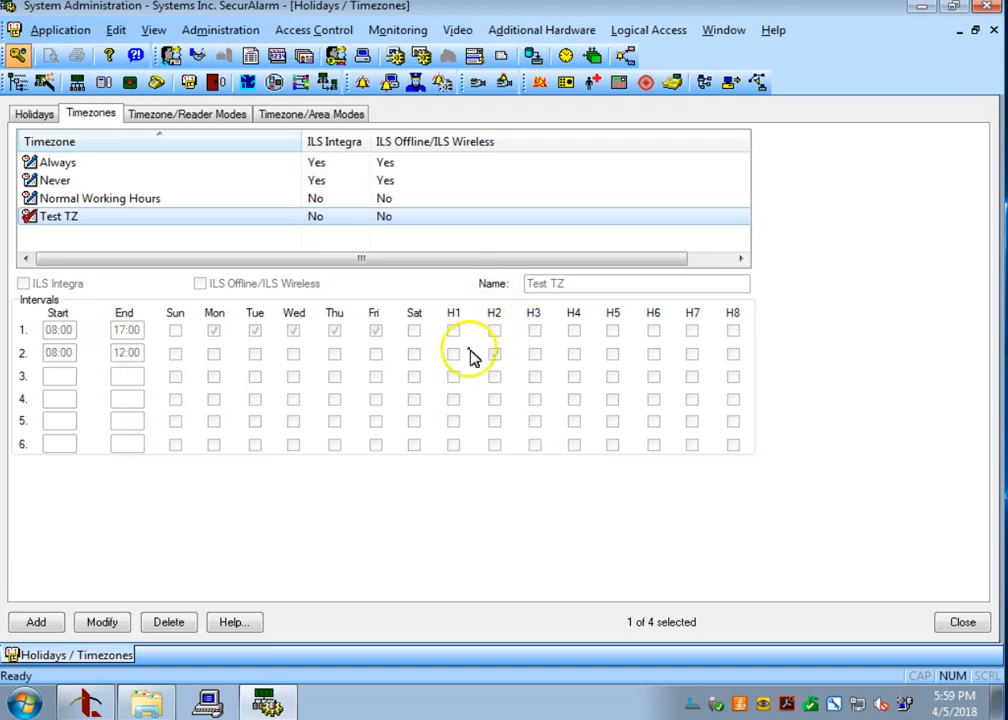
# Add holiday 'Christmas Eve' on 12/24/2018, unticking Type 1 and ticking Type 2.
pyautogui.click(494, 353)
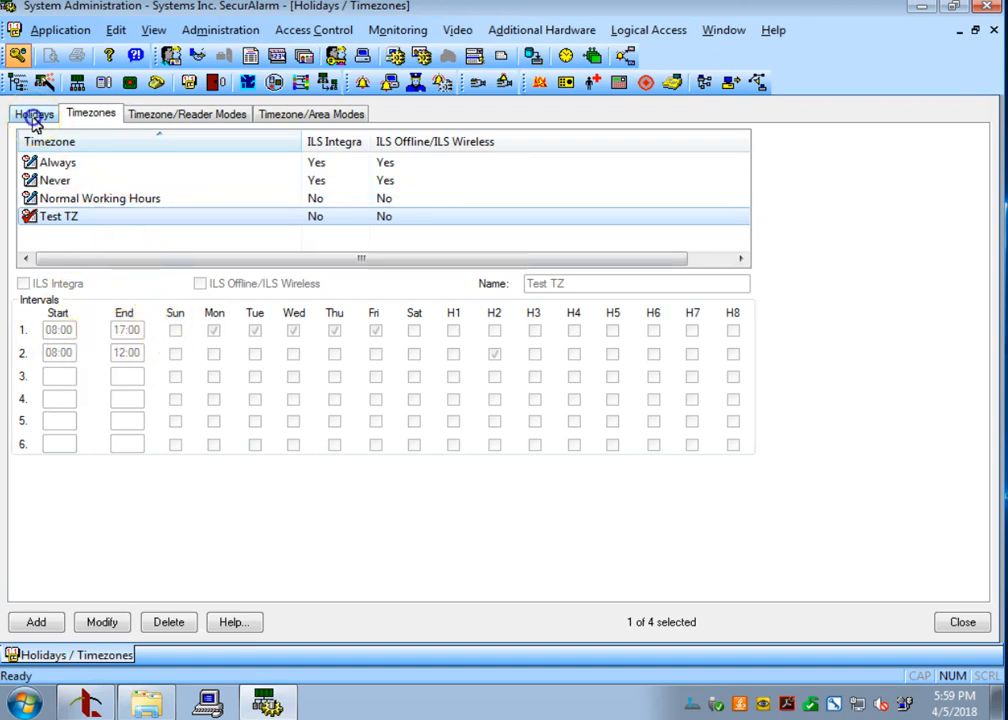
pyautogui.click(34, 113)
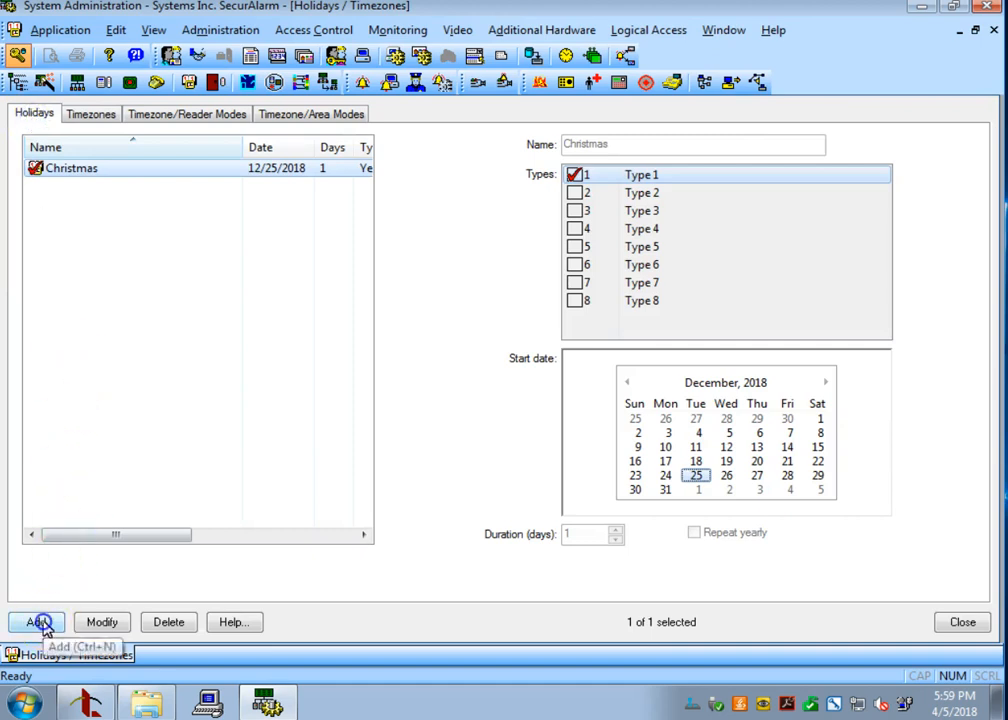
pyautogui.click(37, 622)
pyautogui.write(' Eve')
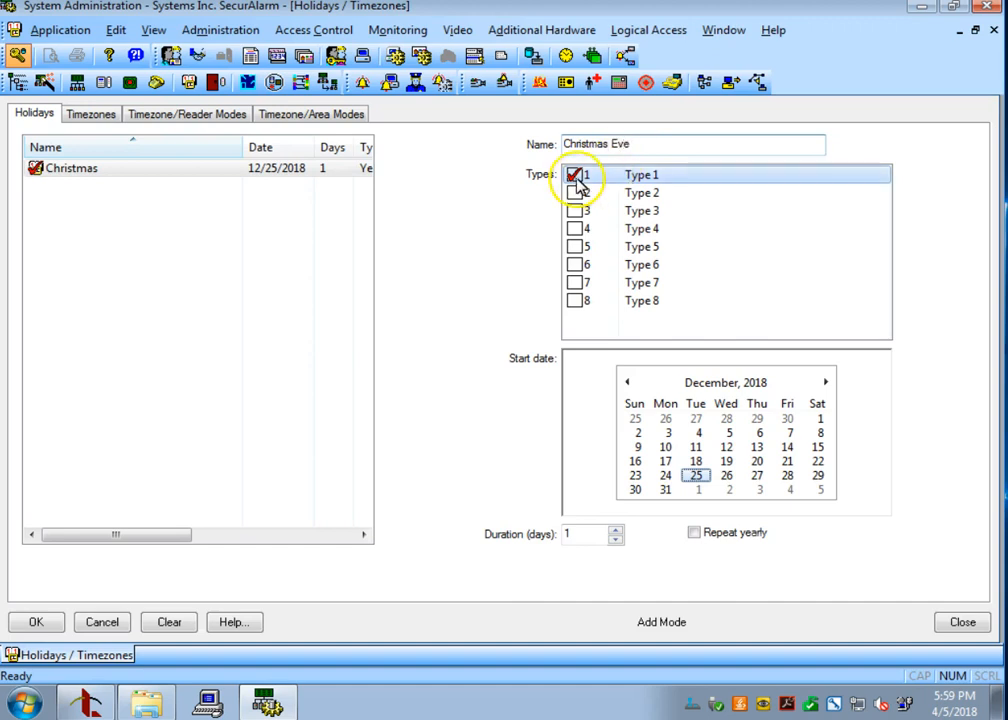
pyautogui.click(575, 174)
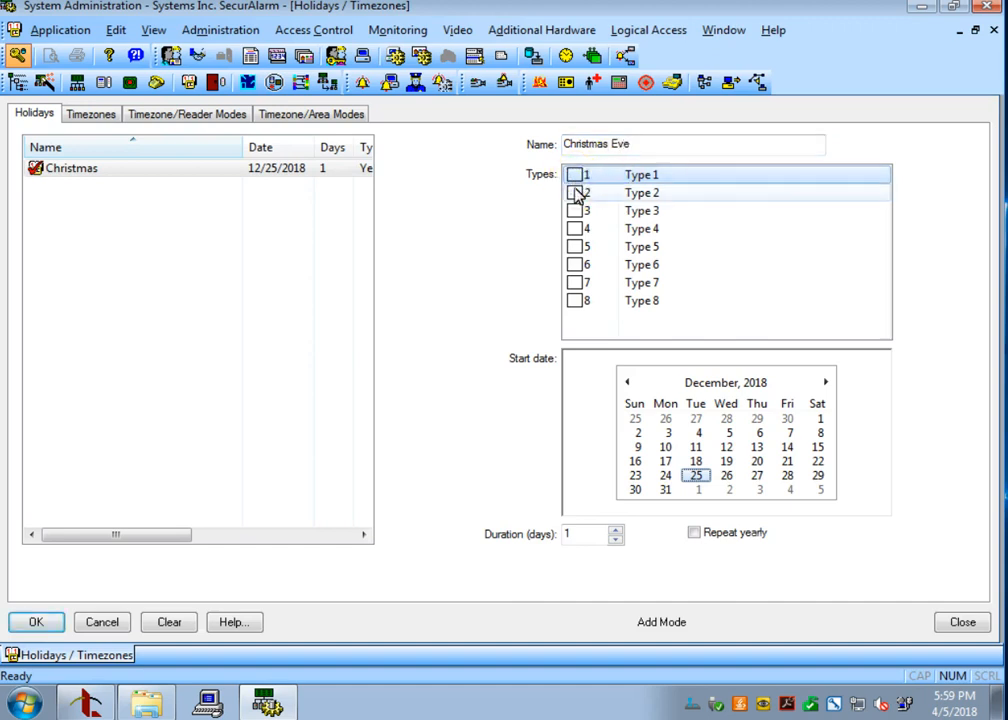
pyautogui.click(575, 192)
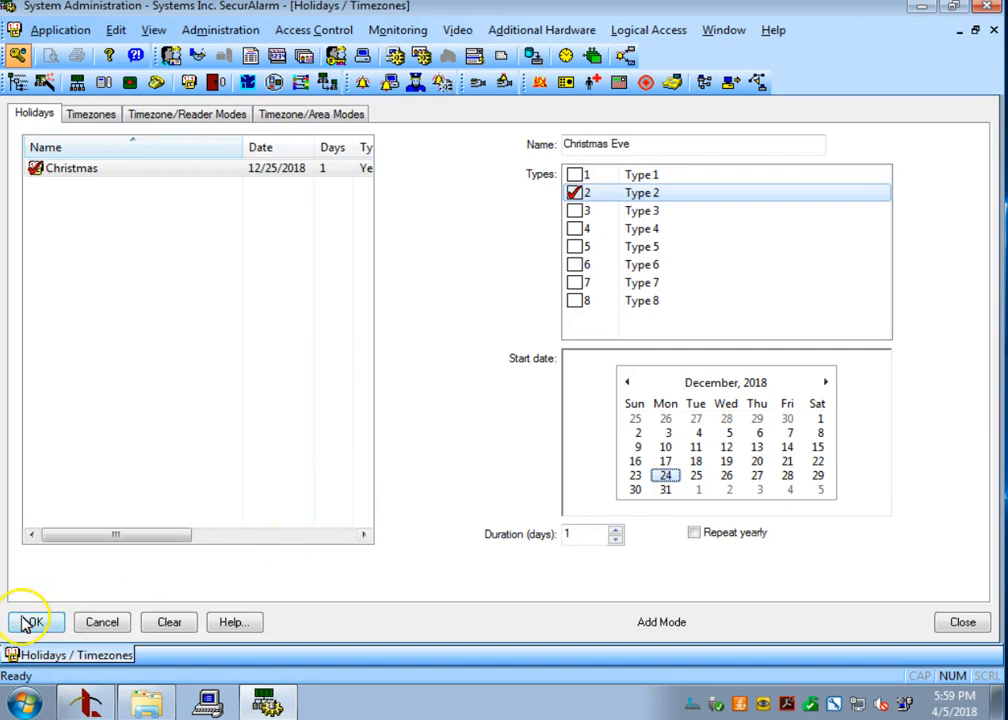
pyautogui.click(30, 621)
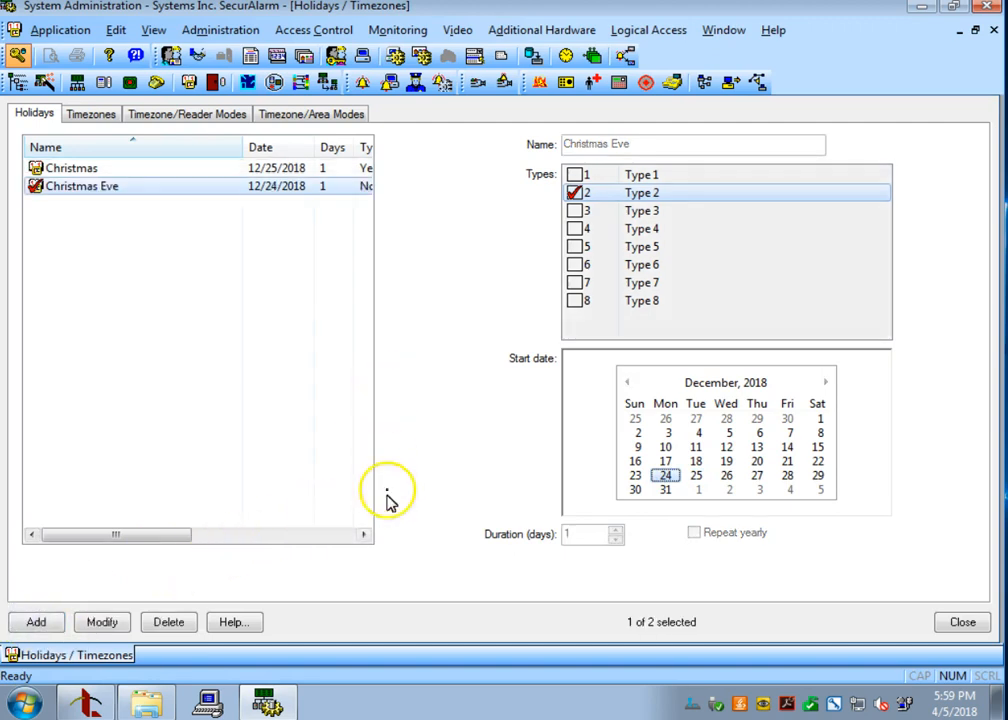
# Inspect the Christmas and Christmas Eve holidays, then return to the Timezones list.
pyautogui.click(72, 167)
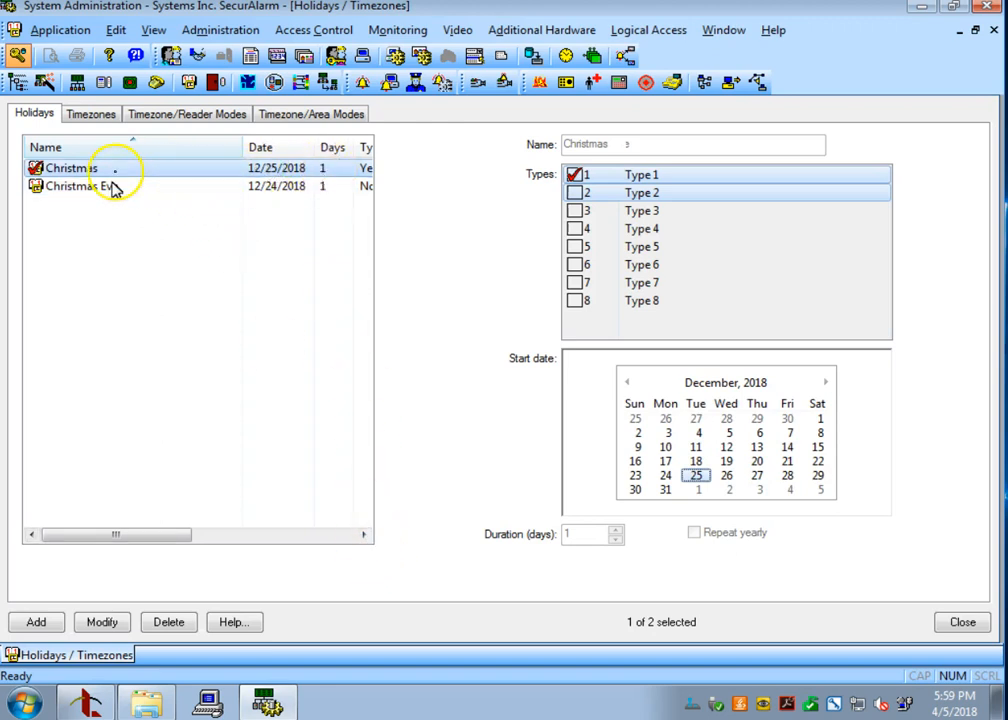
pyautogui.click(82, 186)
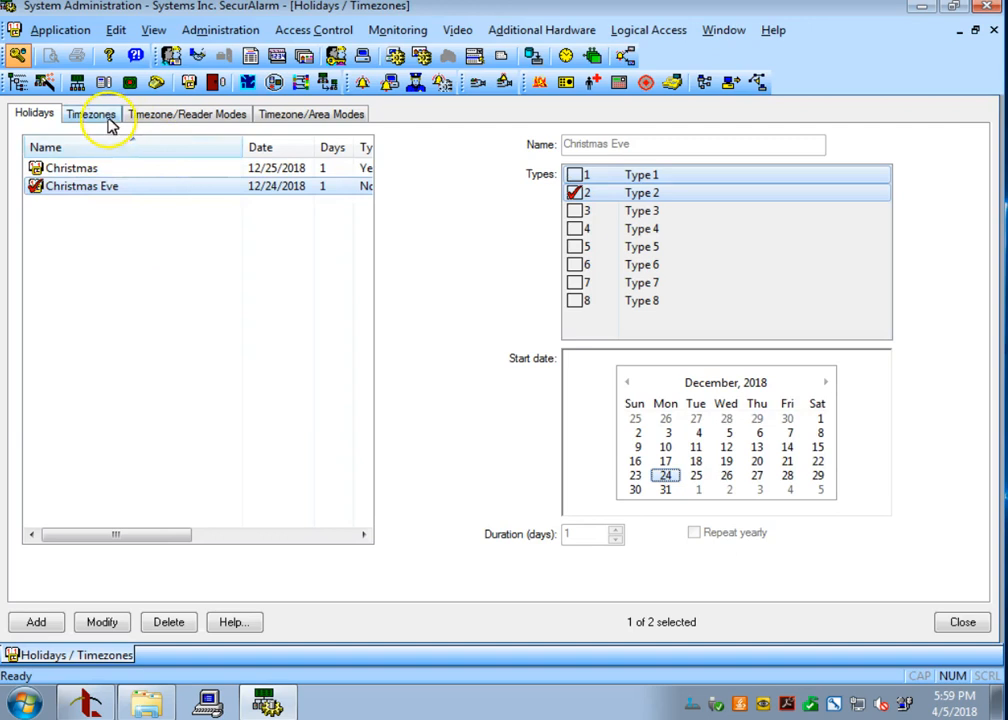
pyautogui.click(91, 113)
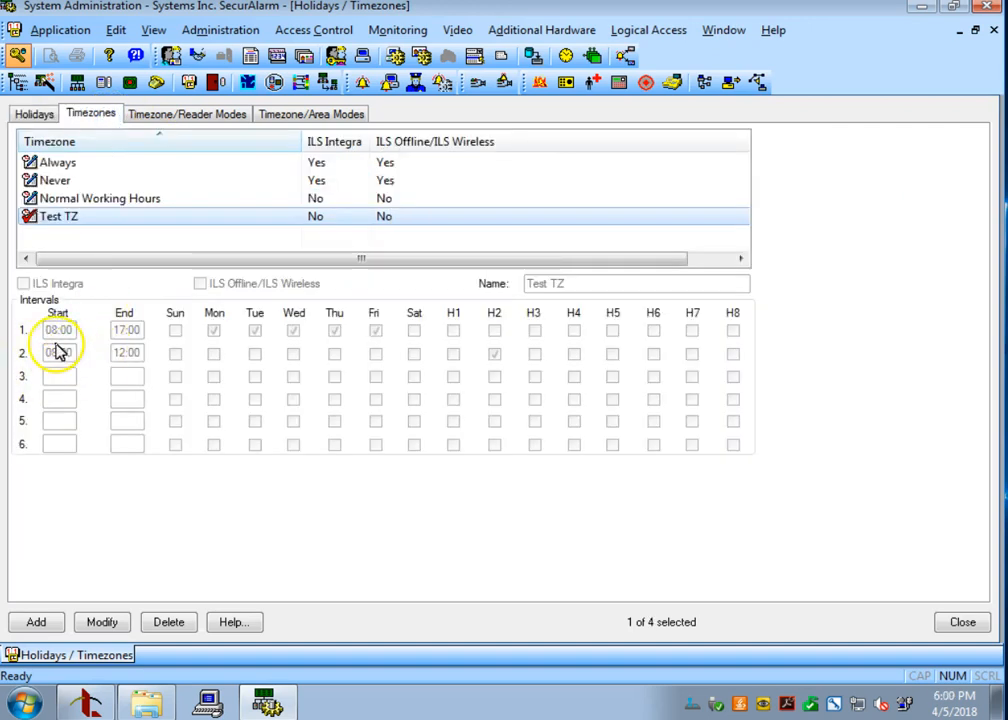